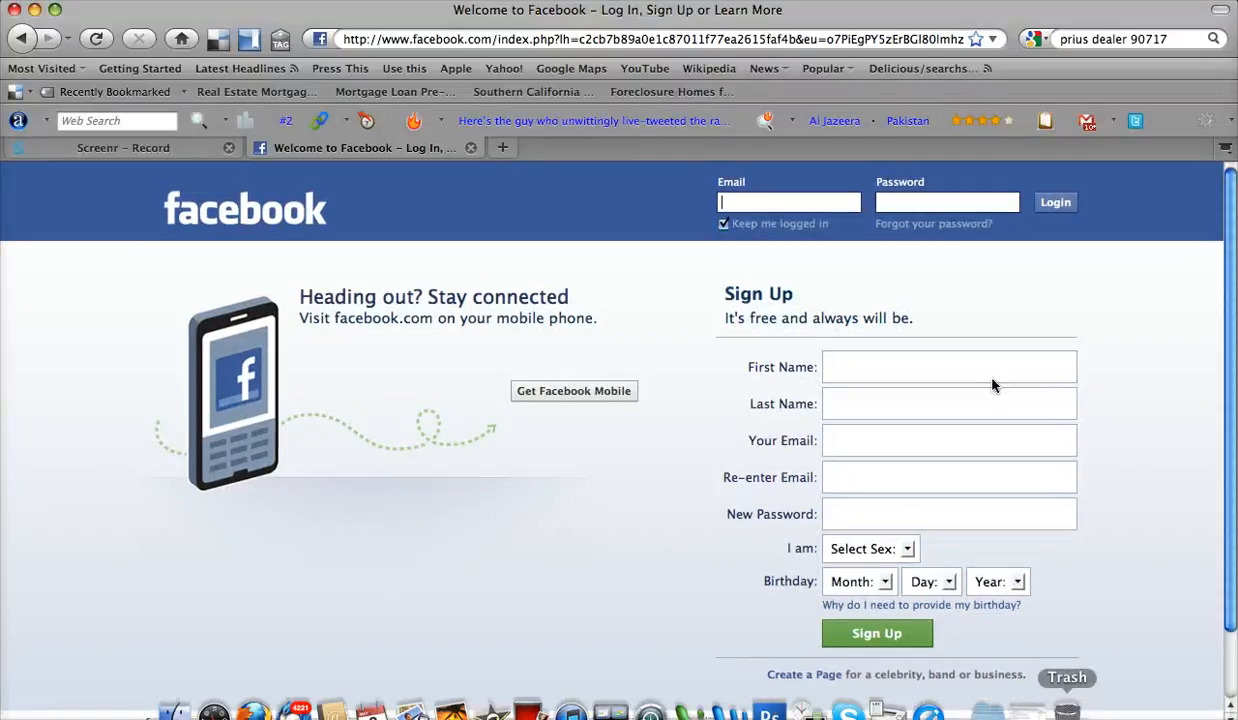
# Load the plain facebook.com home page with its sign-up form from the address suggestion.
pyautogui.click(788, 202)
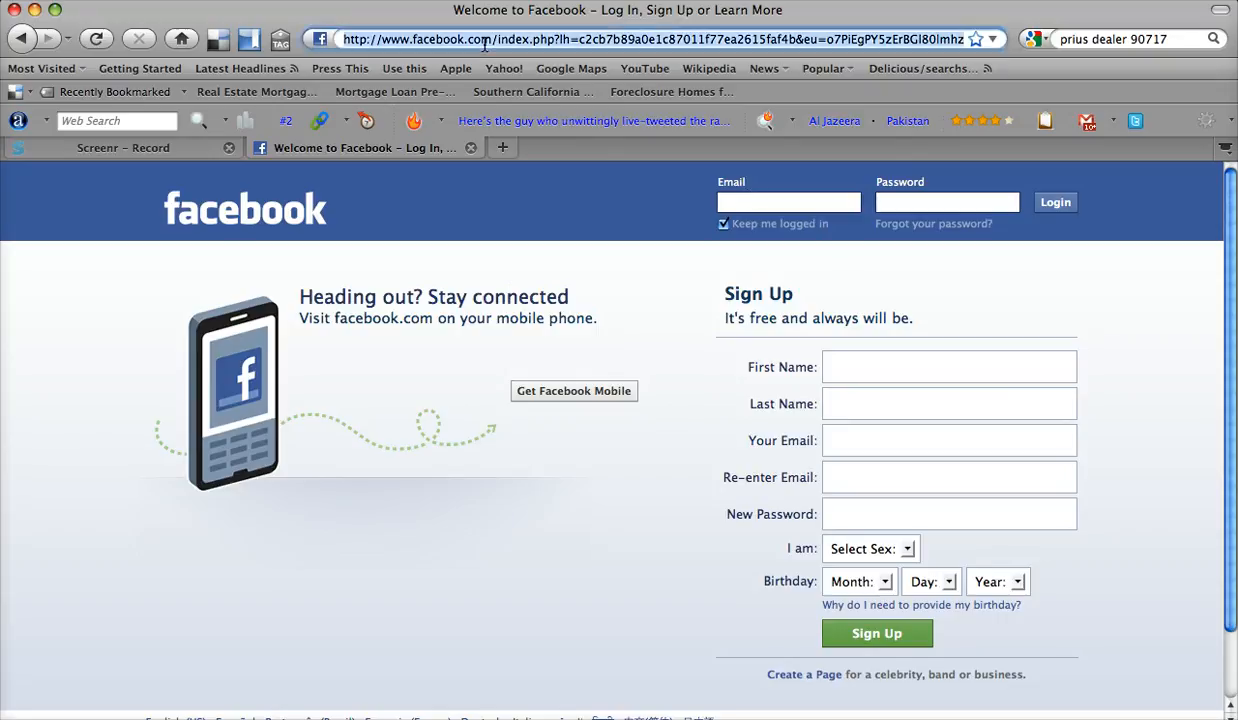
pyautogui.write('facebo')
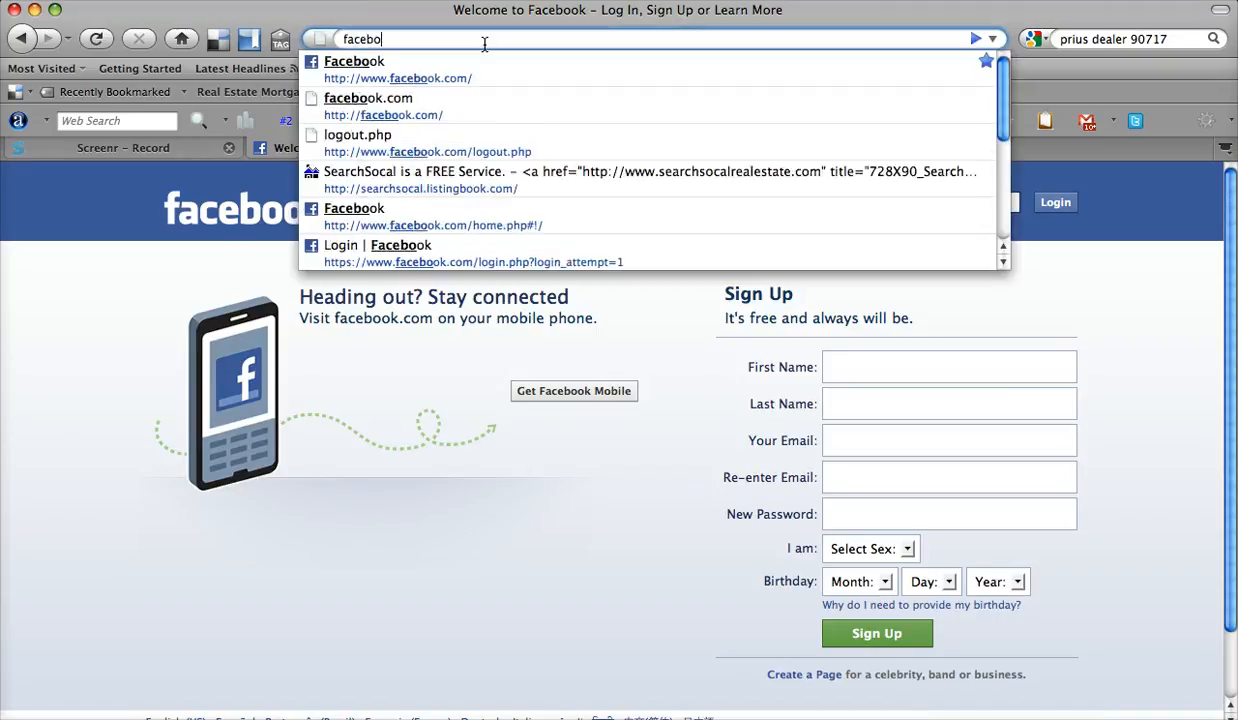
pyautogui.click(396, 70)
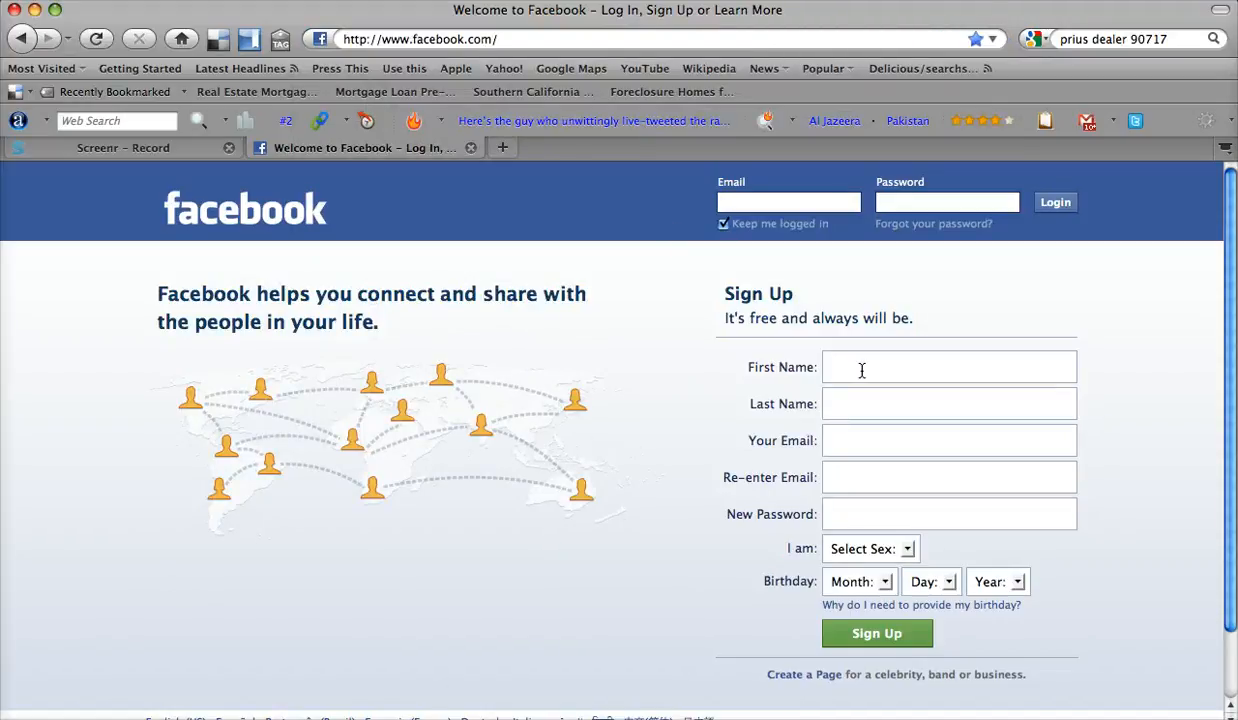
pyautogui.click(948, 368)
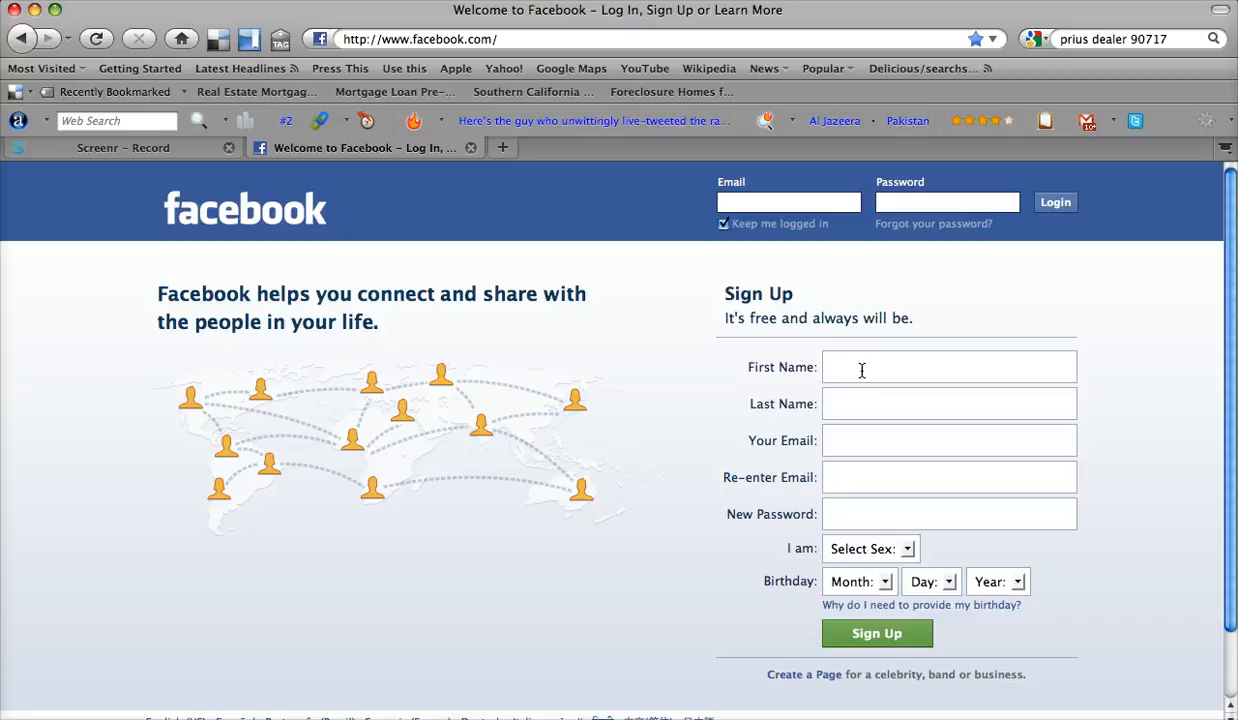
pyautogui.write('T')
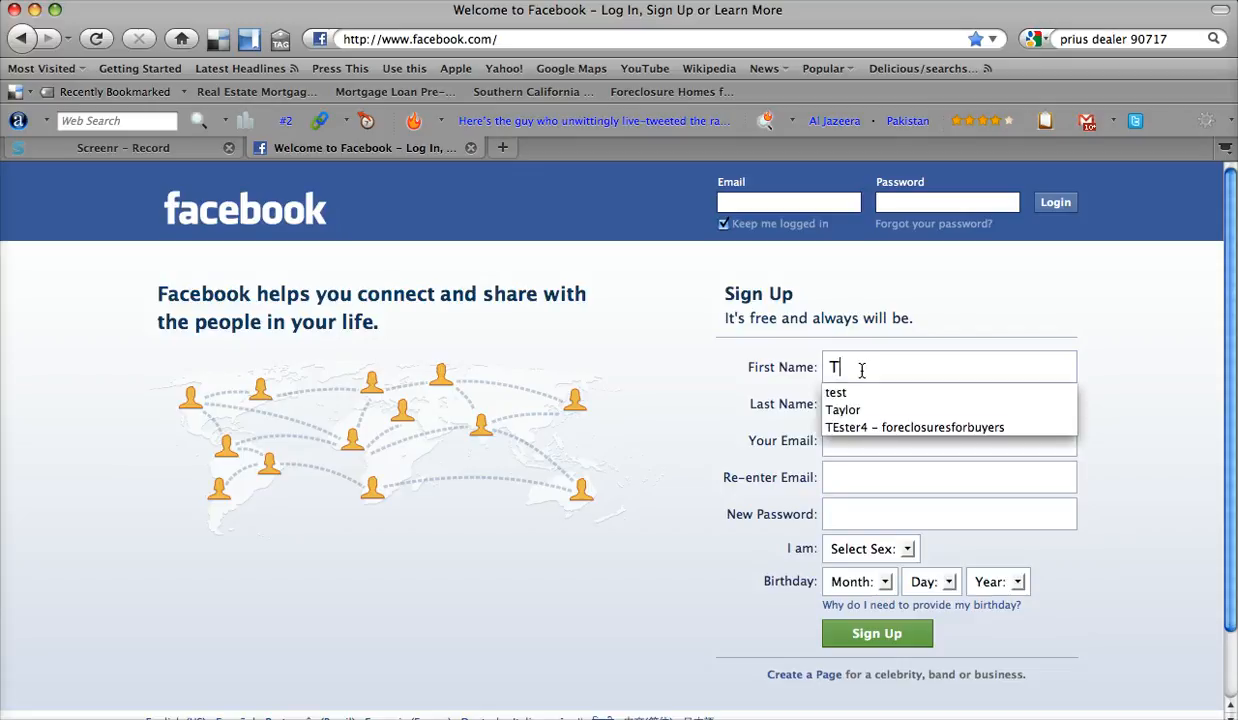
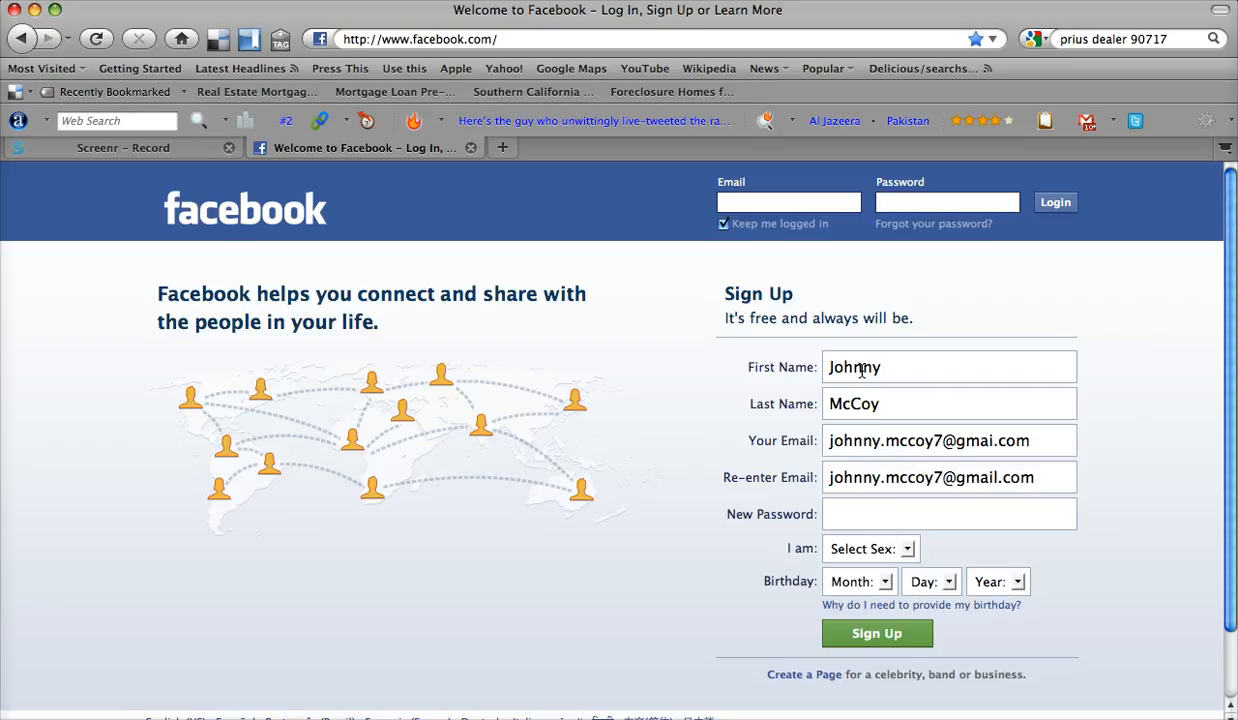
pyautogui.write('•••')
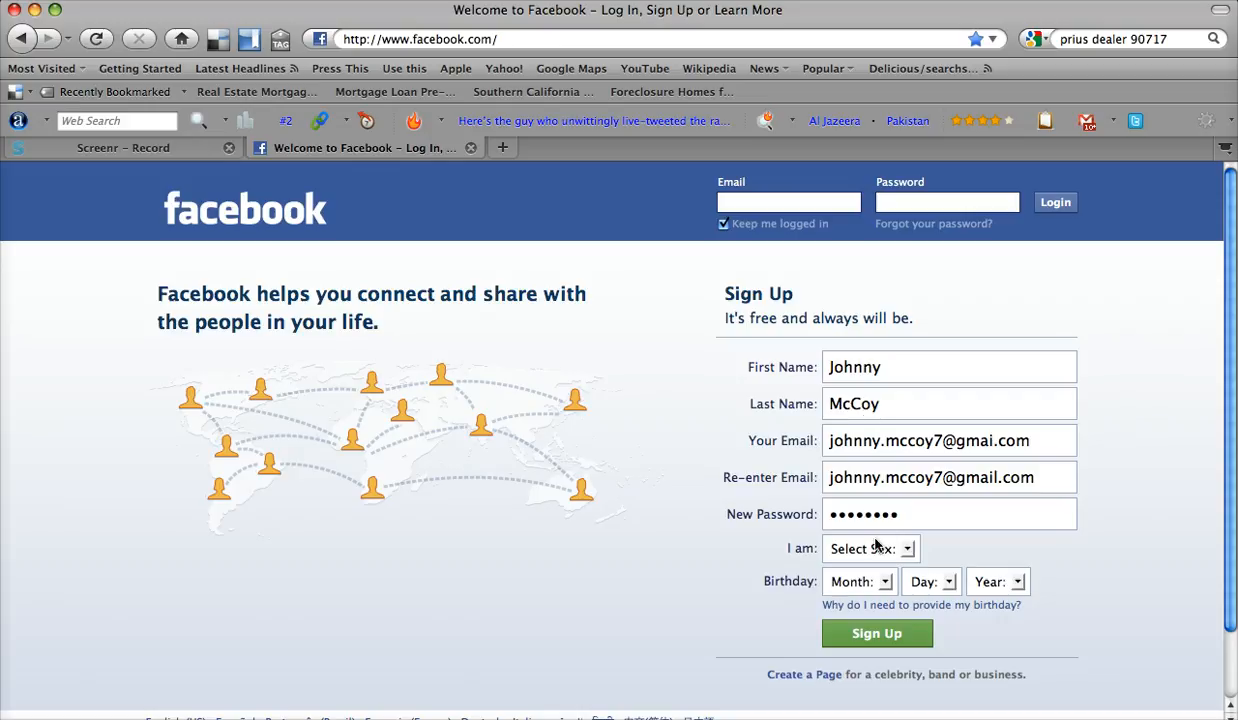
# Set sex to Male and birthday to Oct 26, 1979, then submit the sign-up form.
pyautogui.click(870, 548)
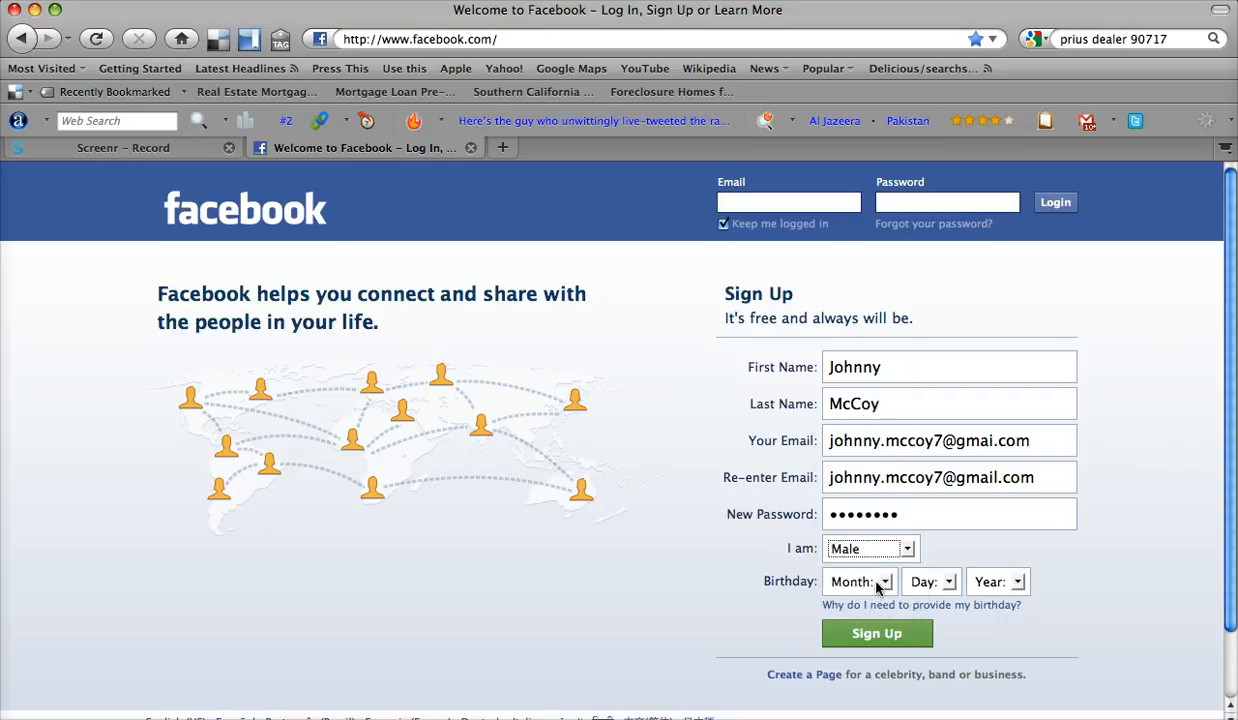
pyautogui.click(858, 580)
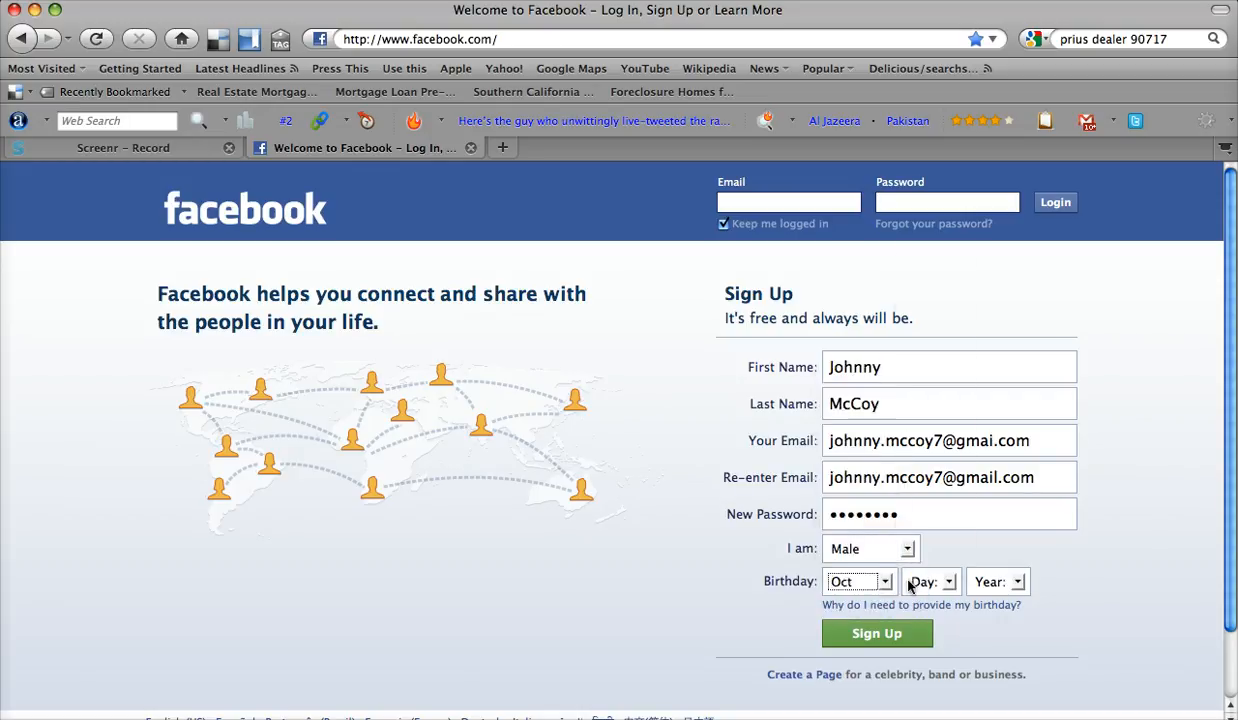
pyautogui.click(930, 580)
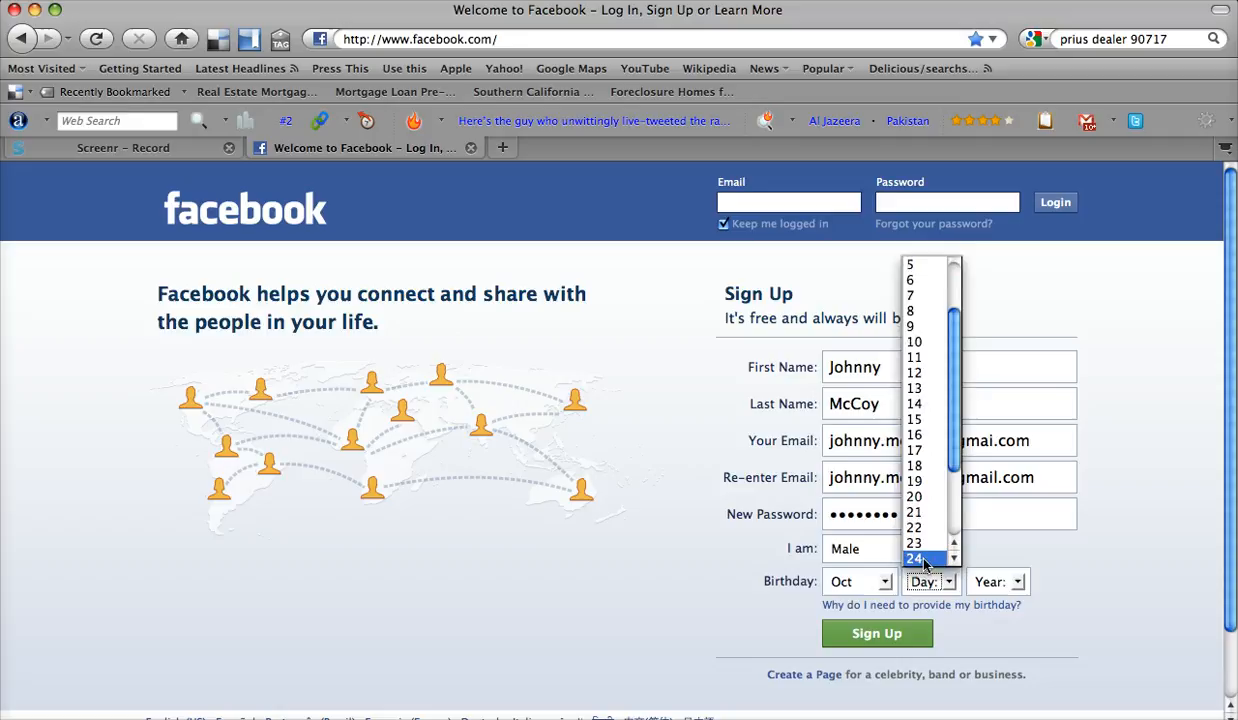
pyautogui.click(998, 580)
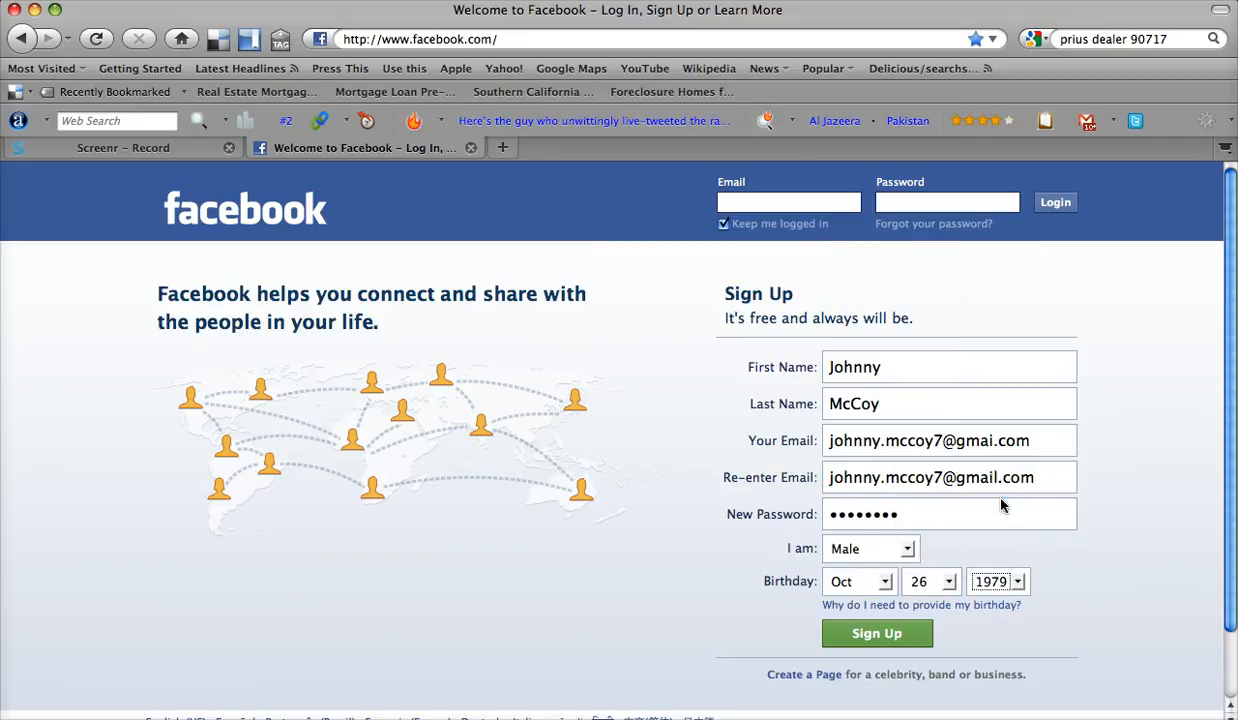
pyautogui.click(876, 632)
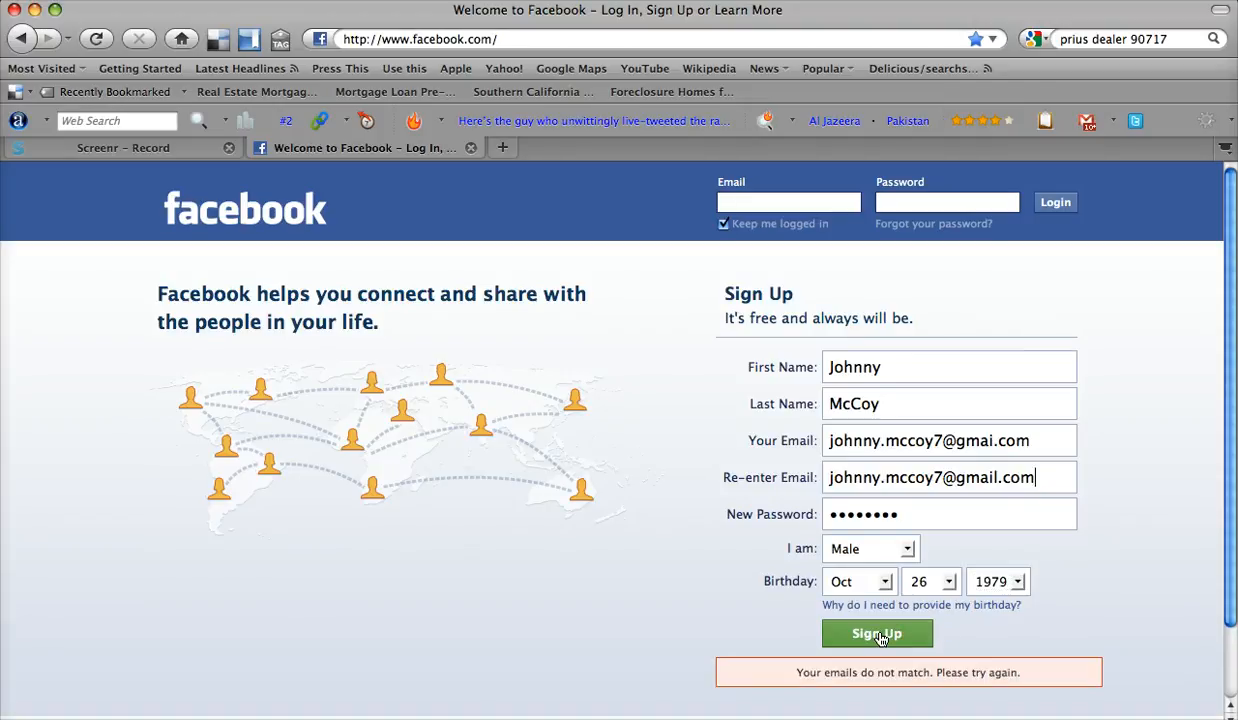
pyautogui.moveTo(966, 492)
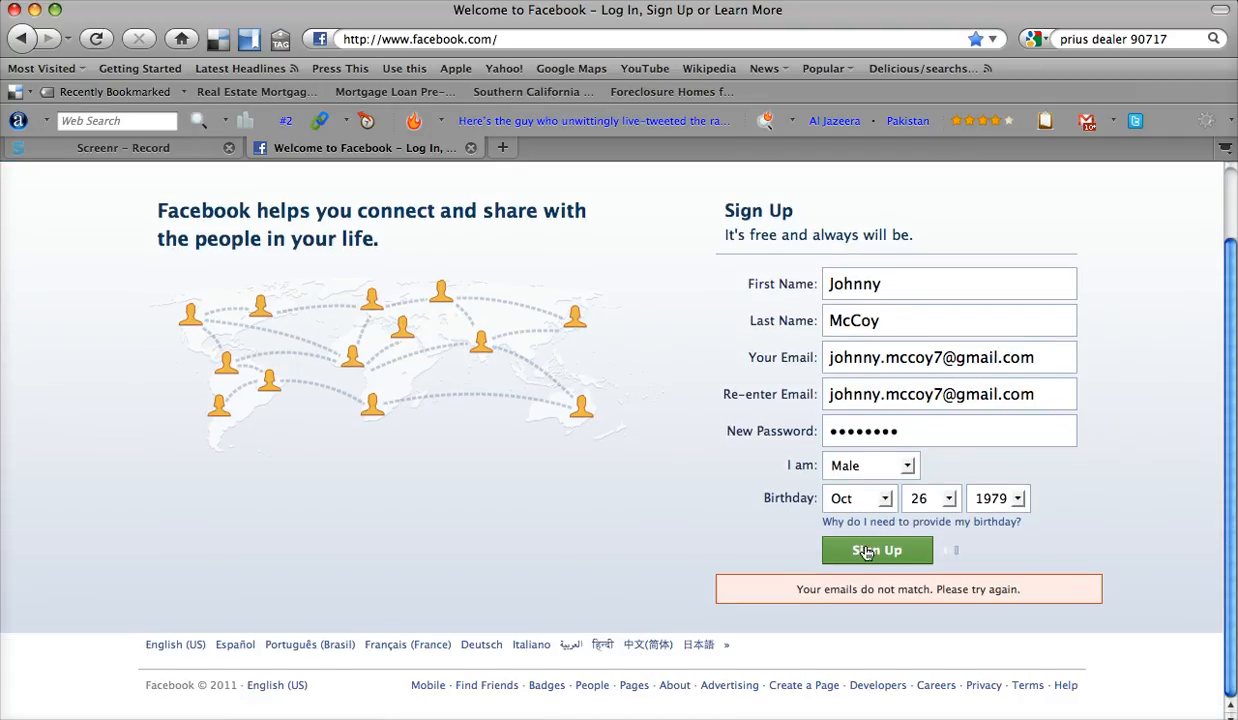
# Resubmit with matching emails, answer the security-check captcha and create the account.
pyautogui.click(876, 550)
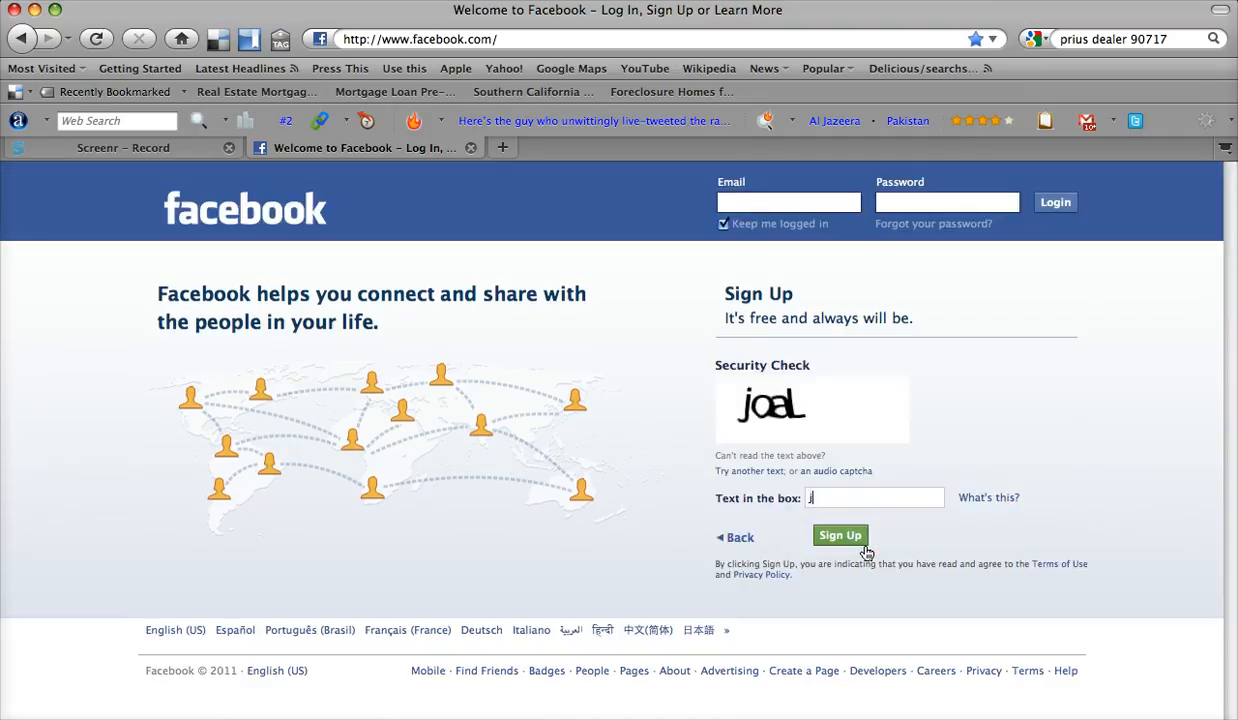
pyautogui.write('oal')
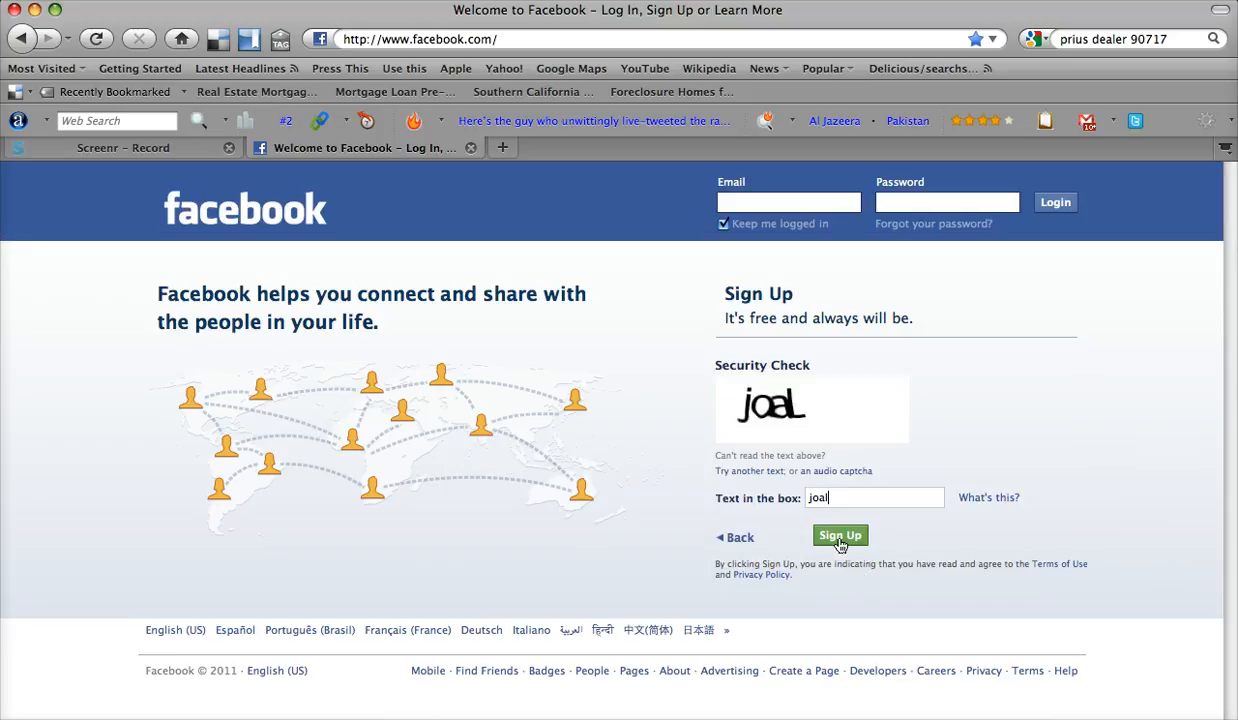
pyautogui.click(840, 536)
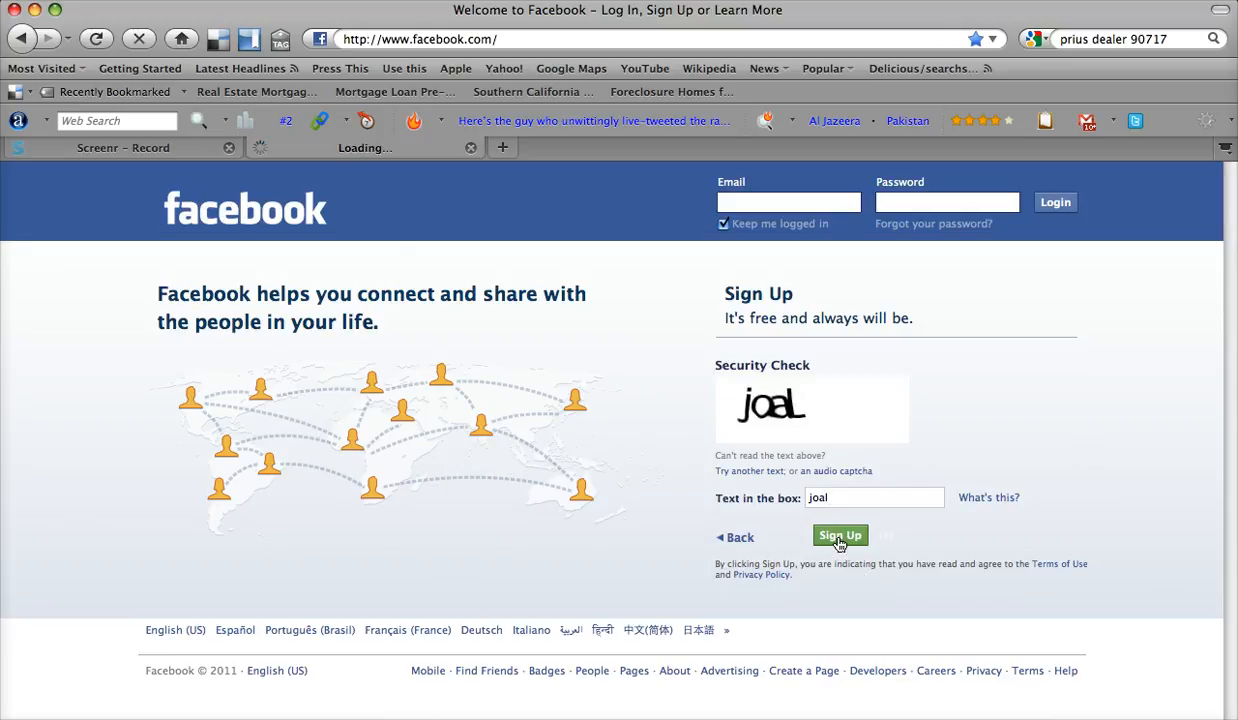
pyautogui.click(840, 536)
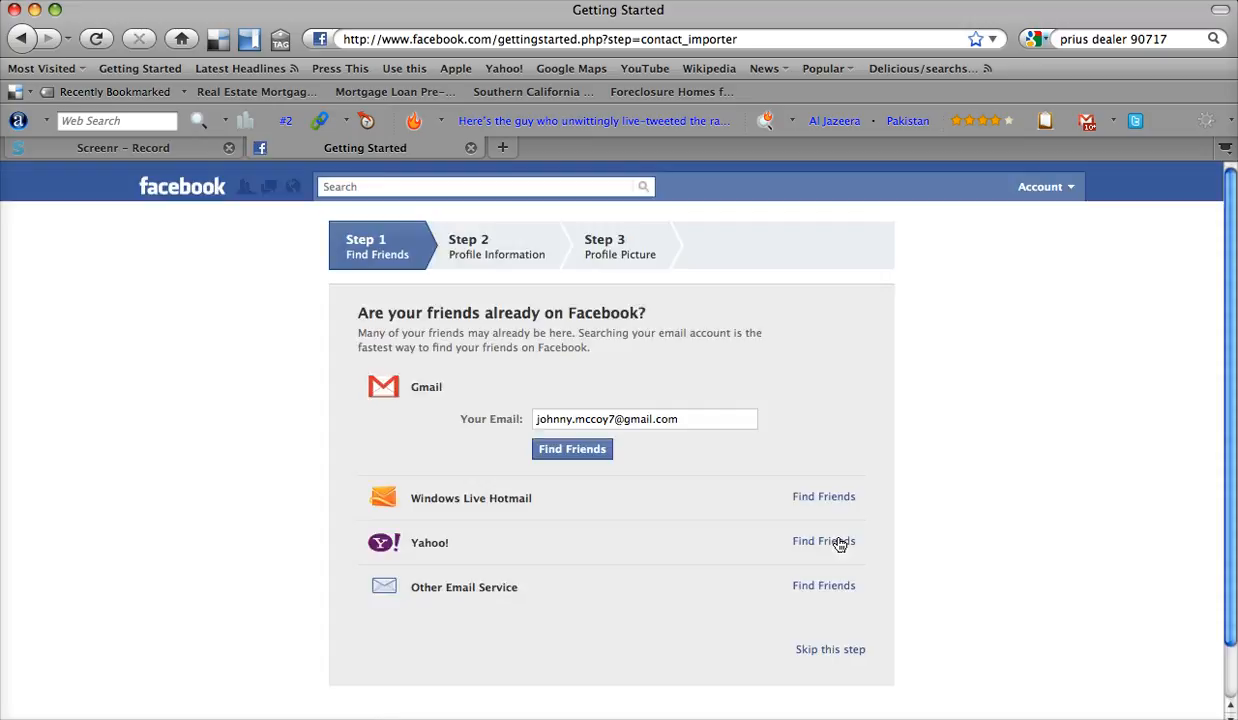
pyautogui.moveTo(444, 276)
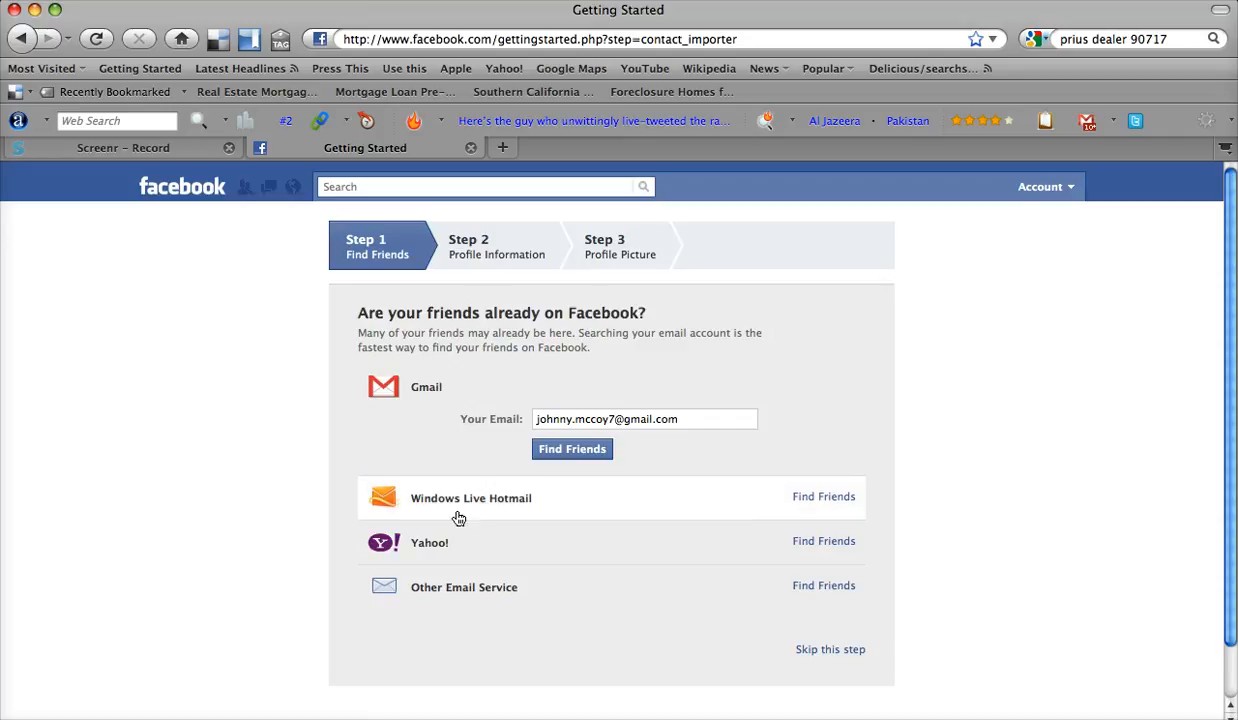
pyautogui.moveTo(432, 544)
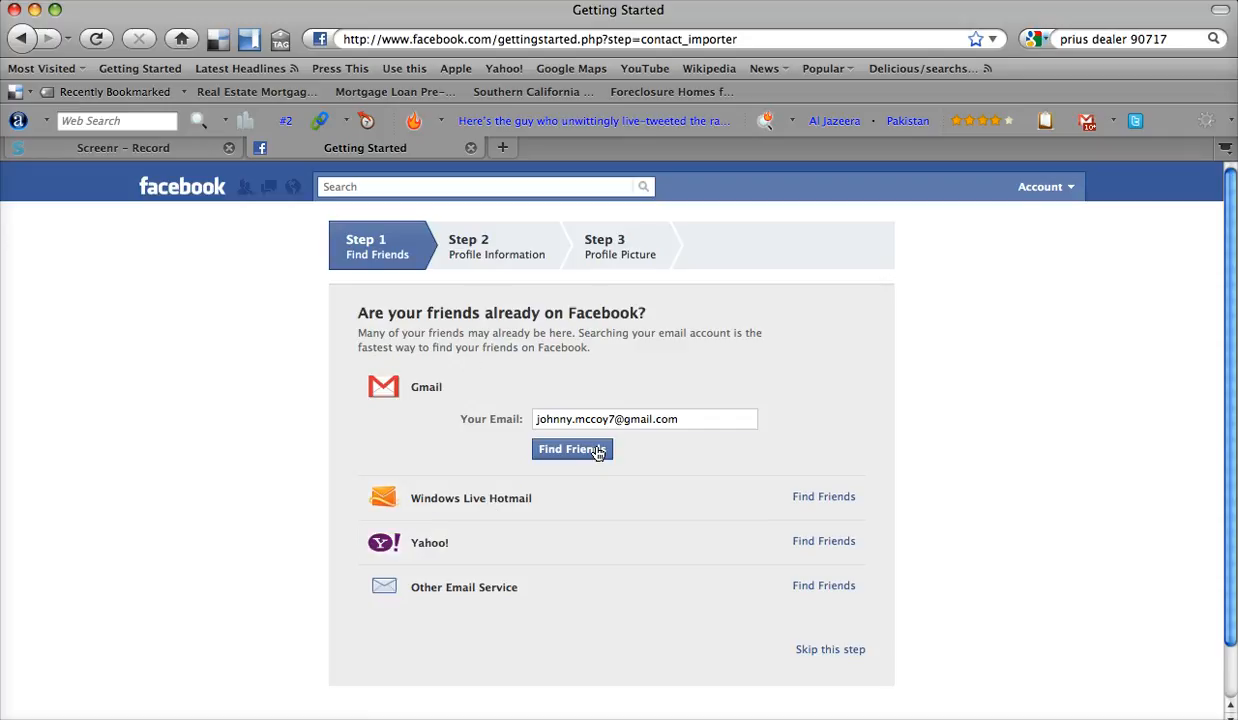
# Search the Gmail contacts for friends, then skip the friend-finding step.
pyautogui.click(572, 448)
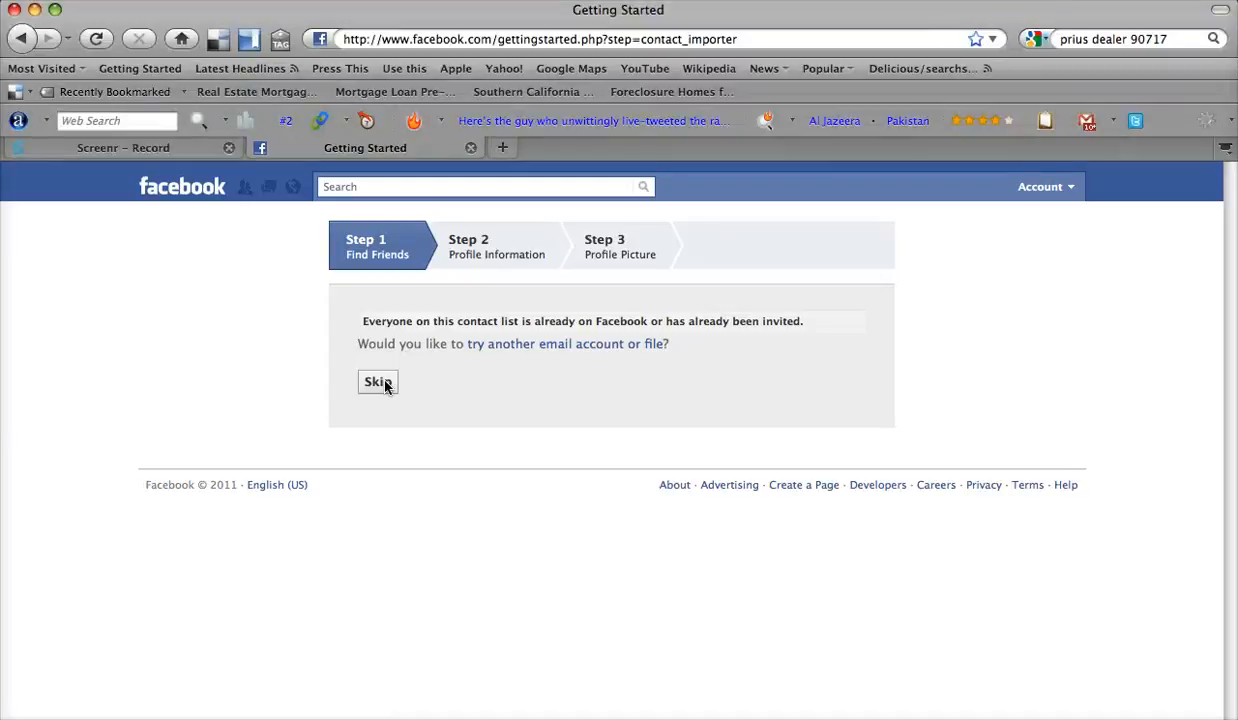
pyautogui.click(378, 382)
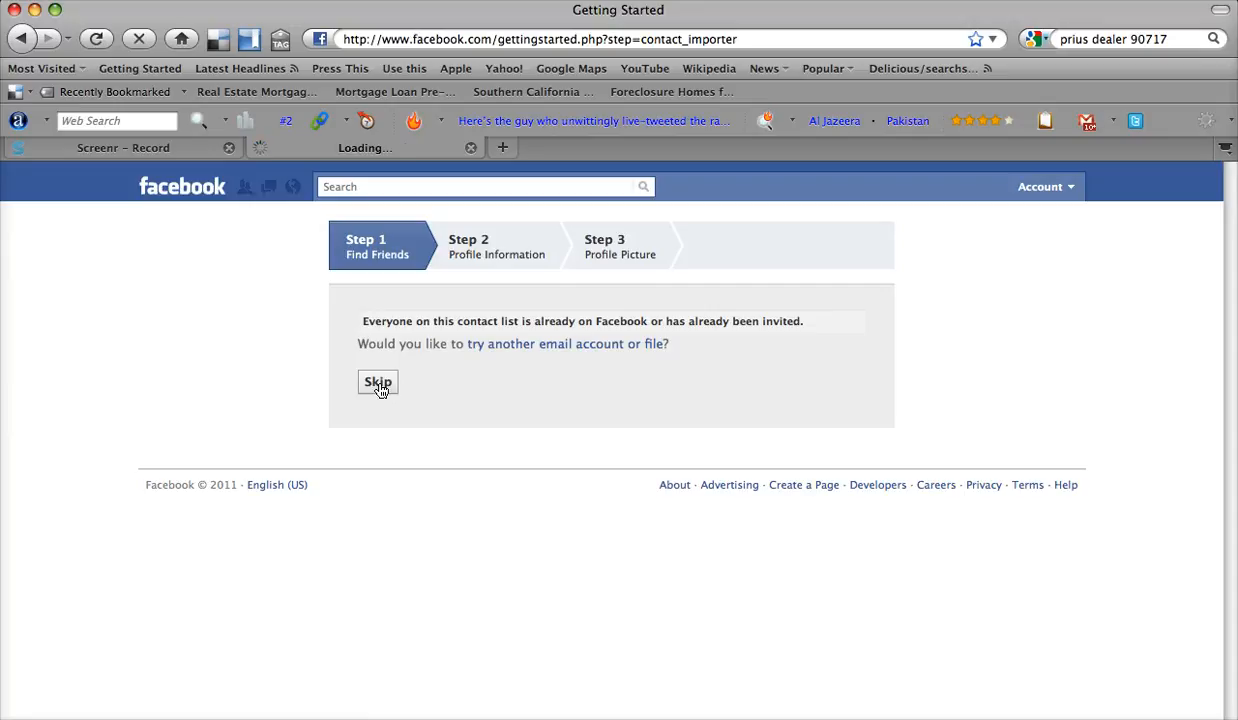
pyautogui.click(376, 382)
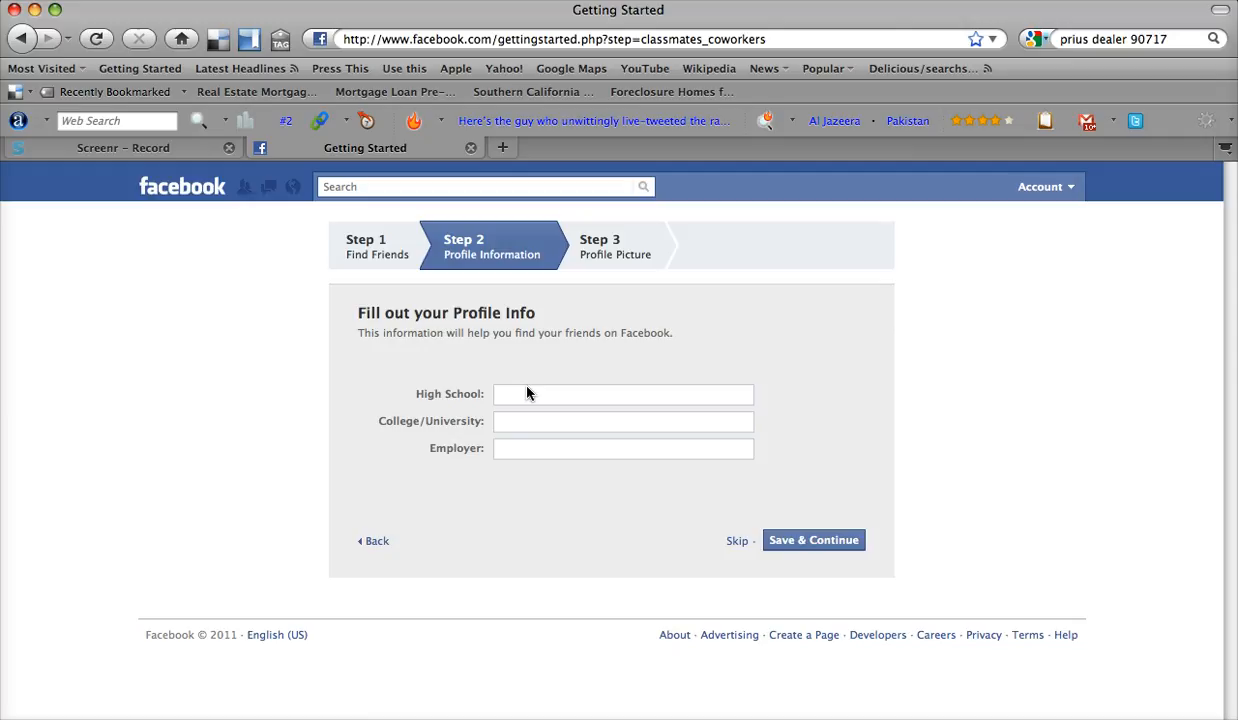
# Set the high school to Joe Doe High School and the college to Harvard.
pyautogui.click(624, 392)
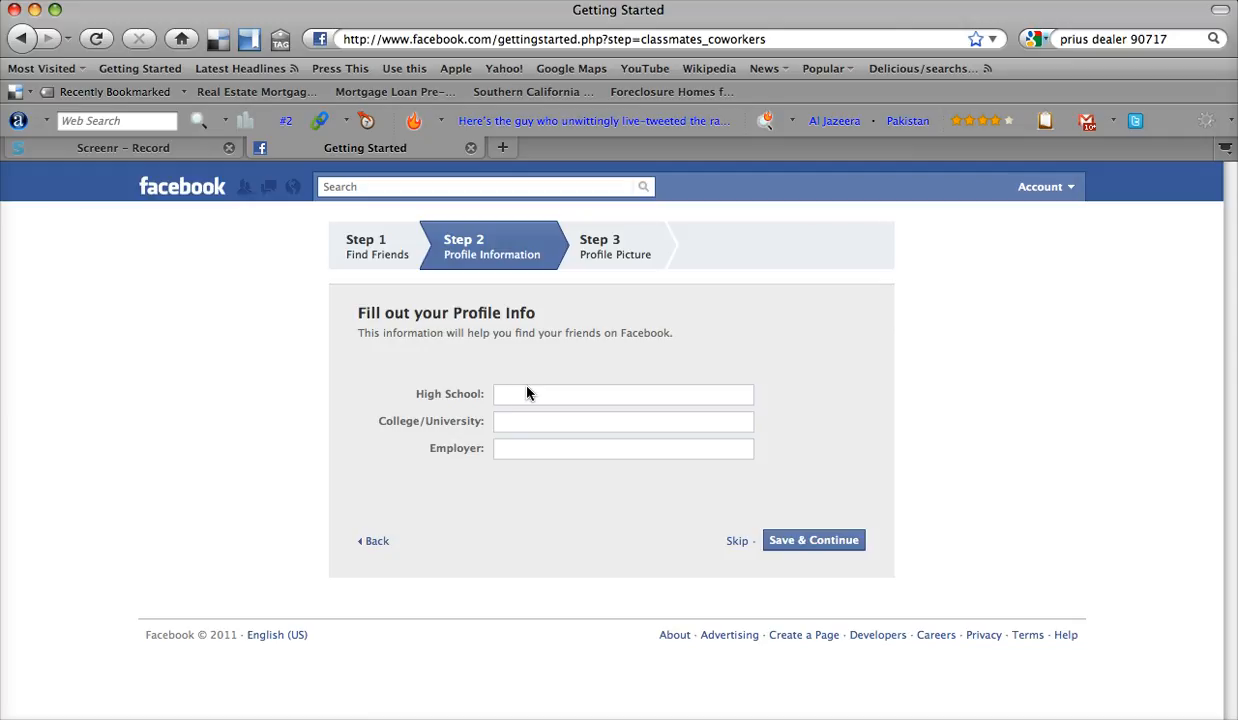
pyautogui.write('jo')
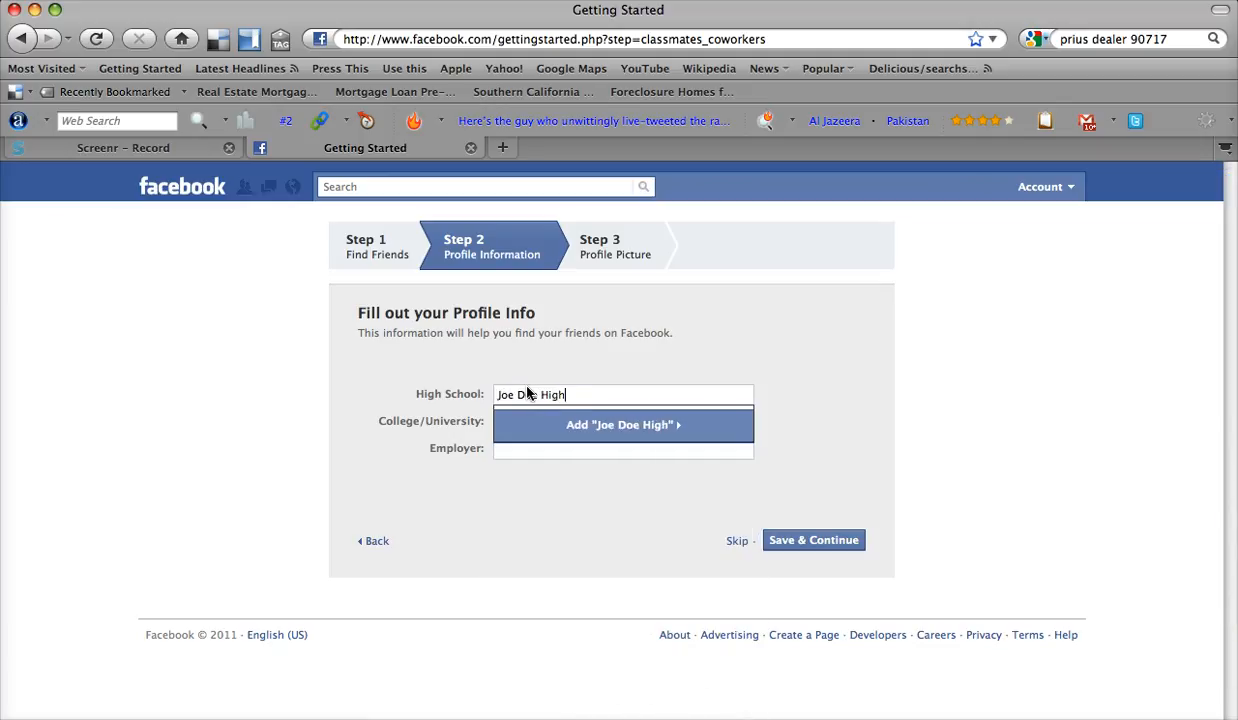
pyautogui.click(624, 424)
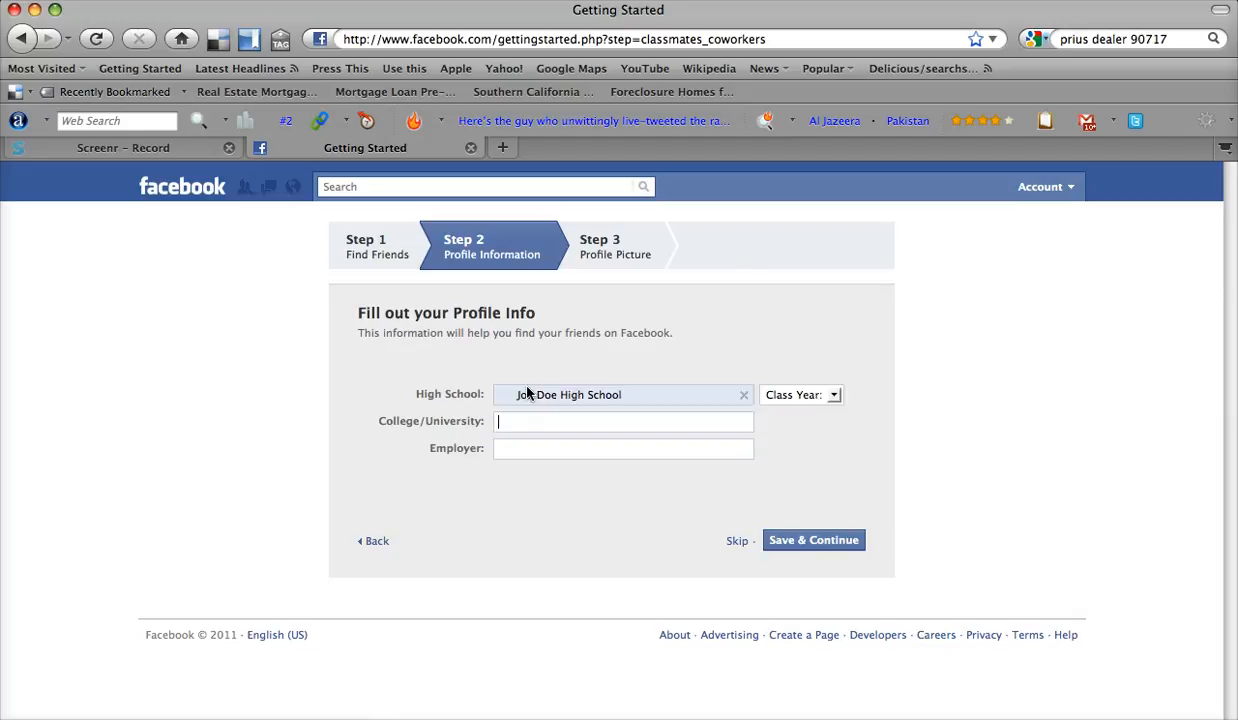
pyautogui.write('Harvard')
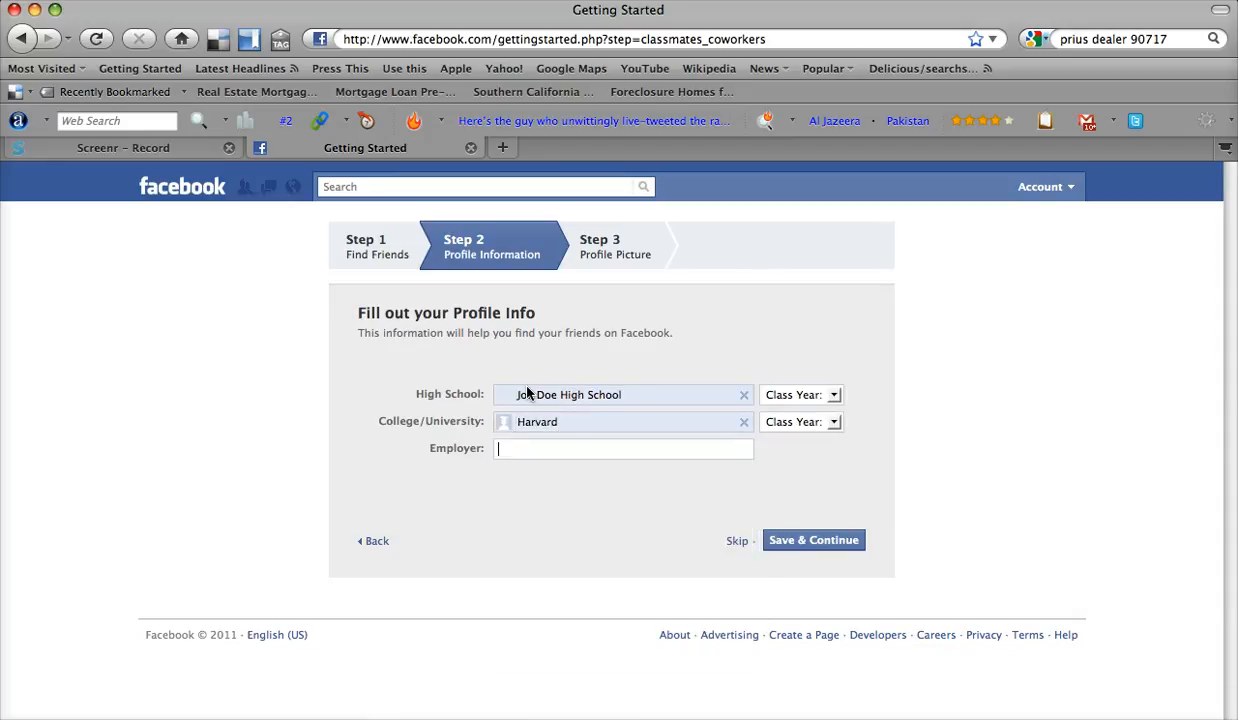
# Set the employer to Kw Real Estate and save the profile info.
pyautogui.write('K')
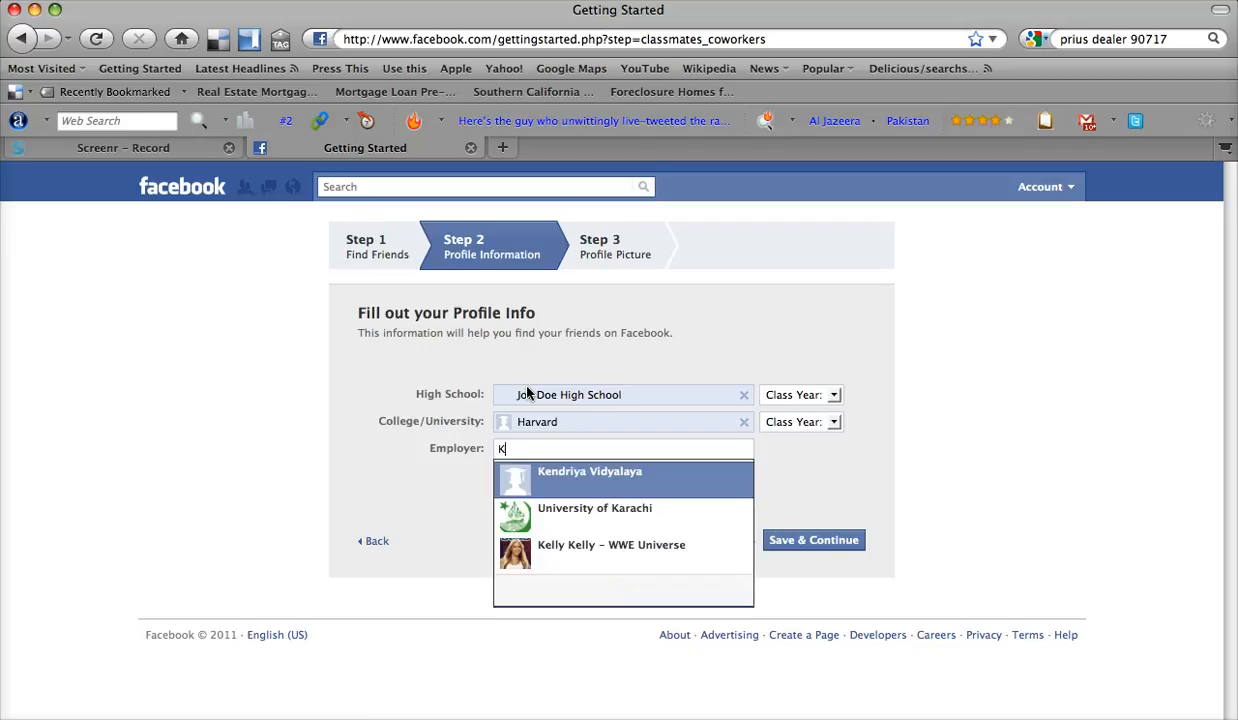
pyautogui.write('w Real')
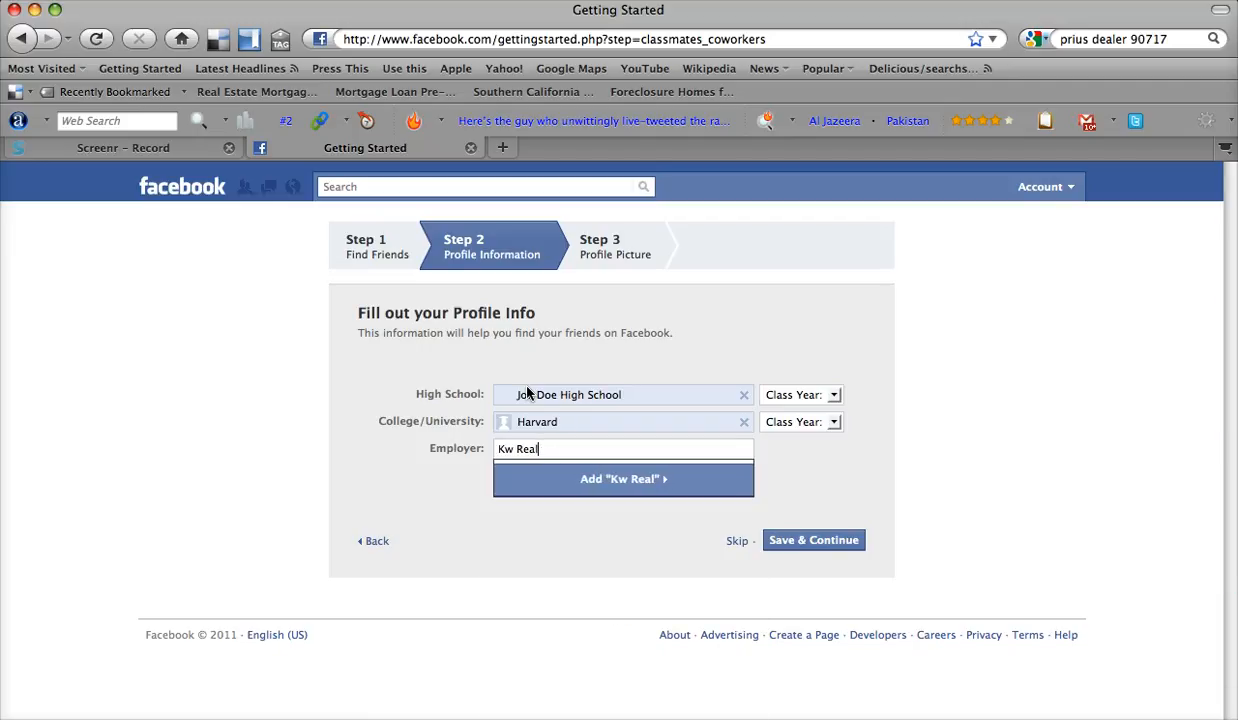
pyautogui.write('Estea')
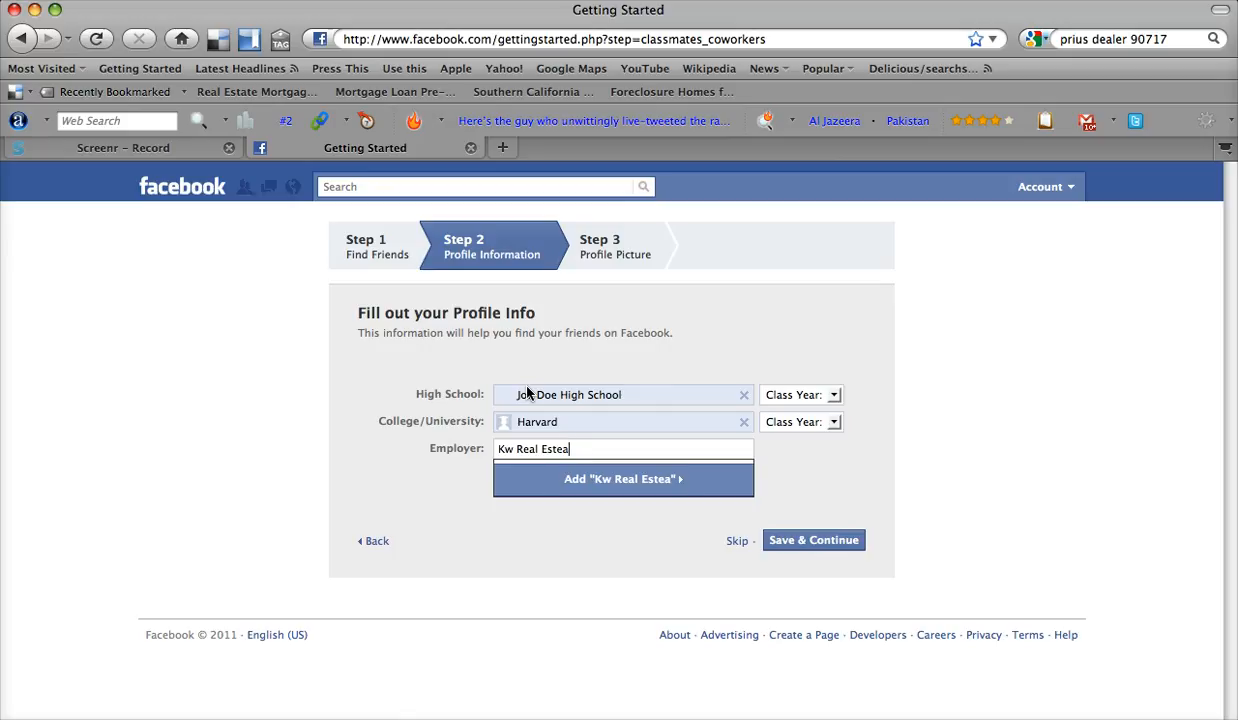
pyautogui.write('te')
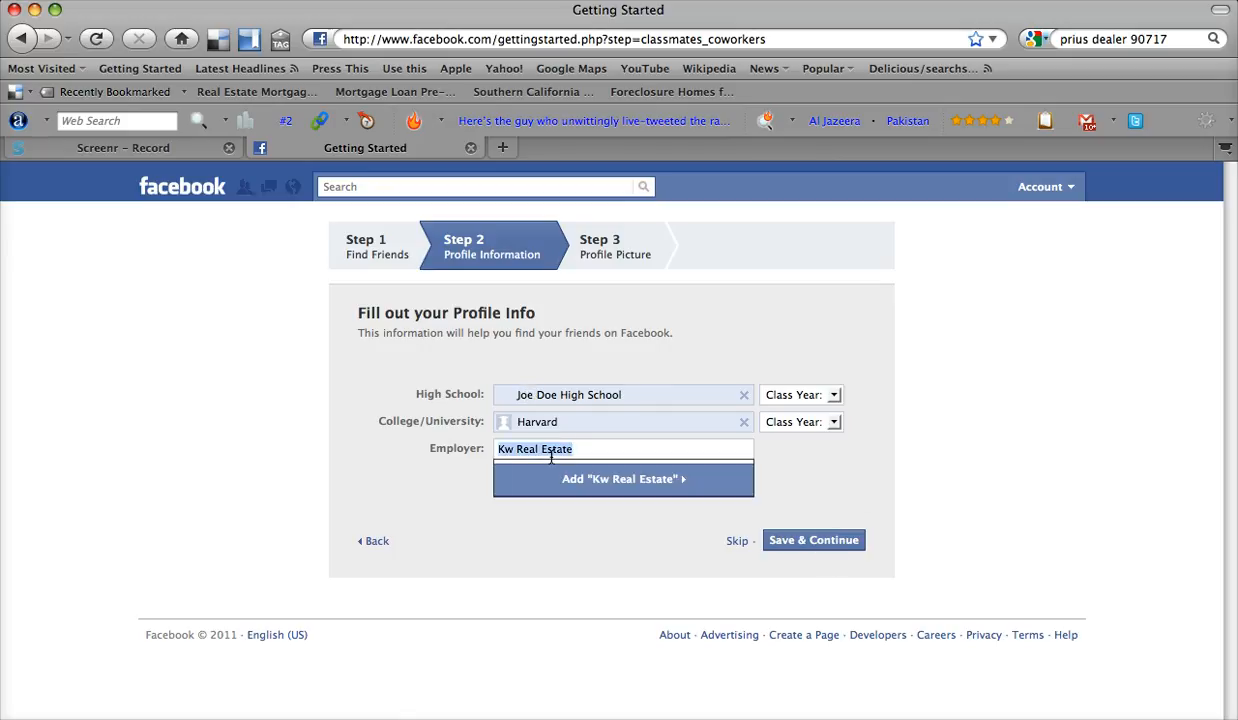
pyautogui.click(622, 478)
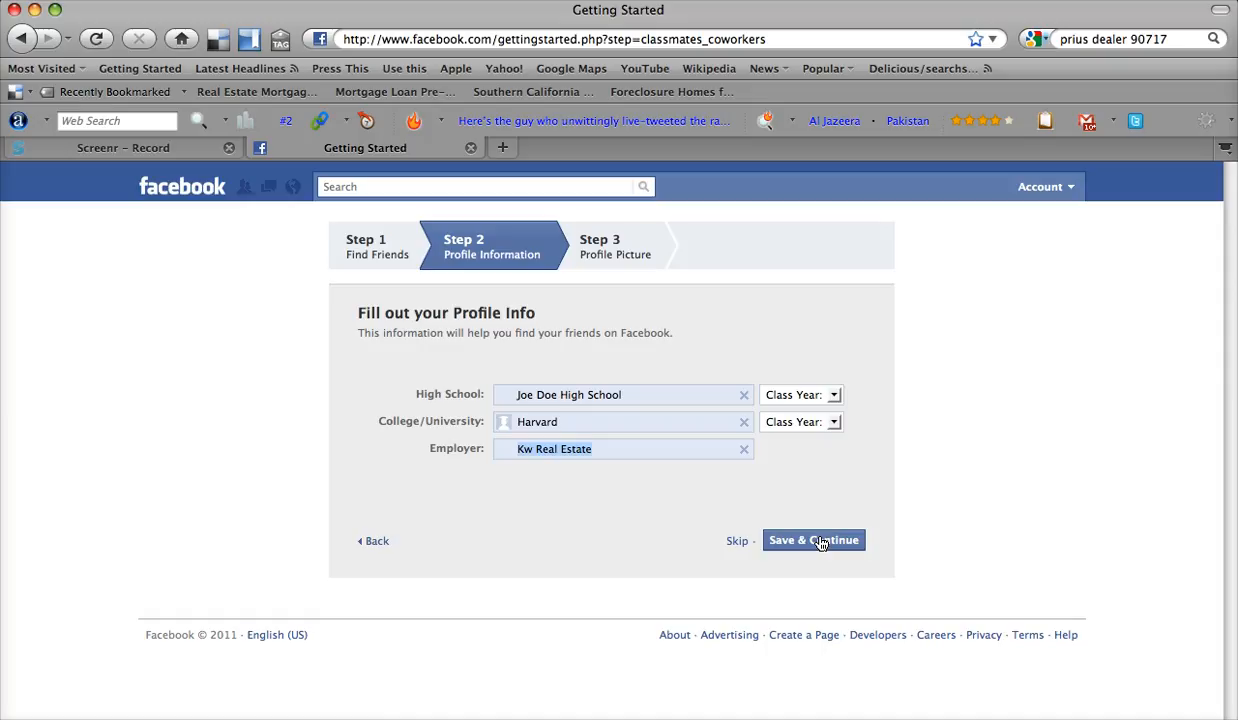
pyautogui.click(814, 540)
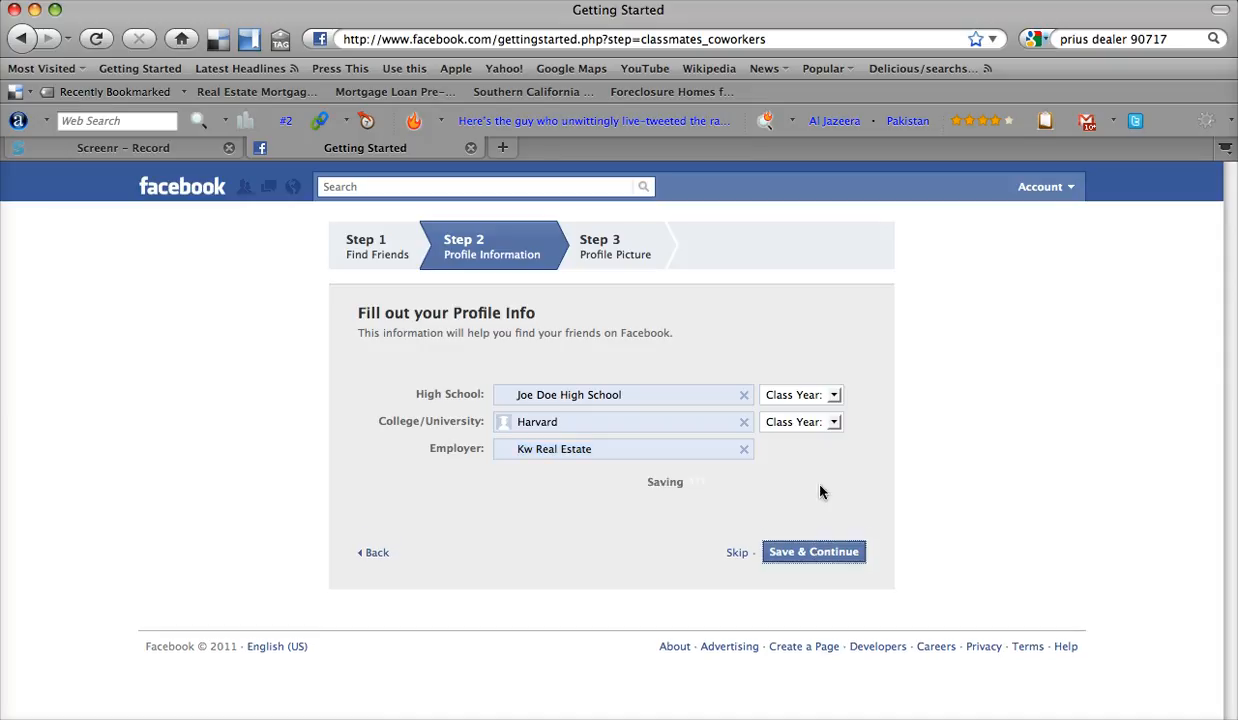
# Upload Grasshopper.JPG from the TJH Personal folder as the profile picture.
pyautogui.click(812, 552)
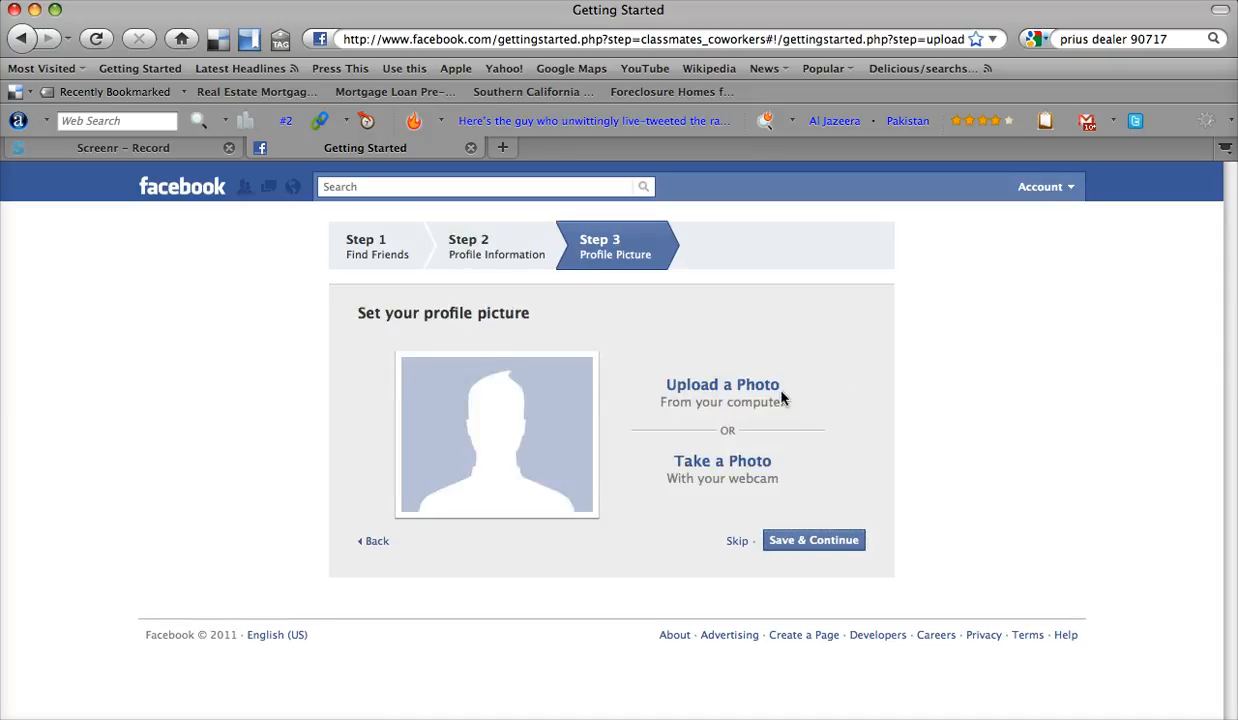
pyautogui.click(722, 384)
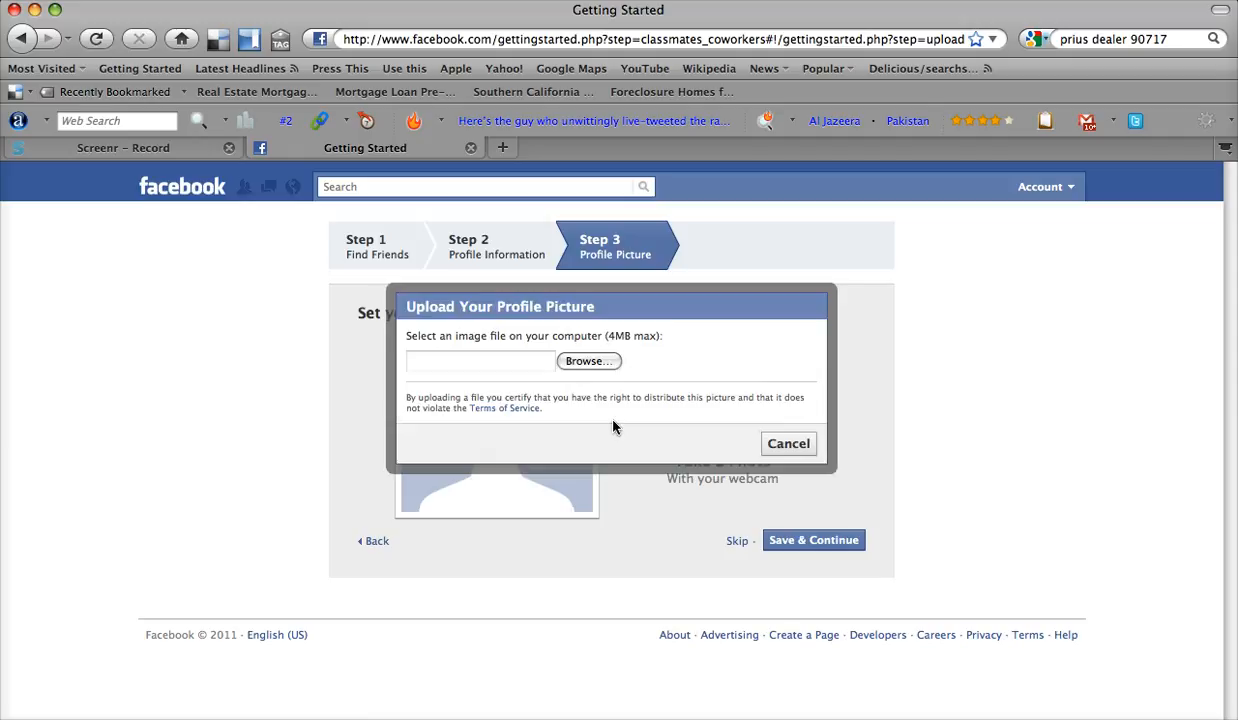
pyautogui.click(588, 360)
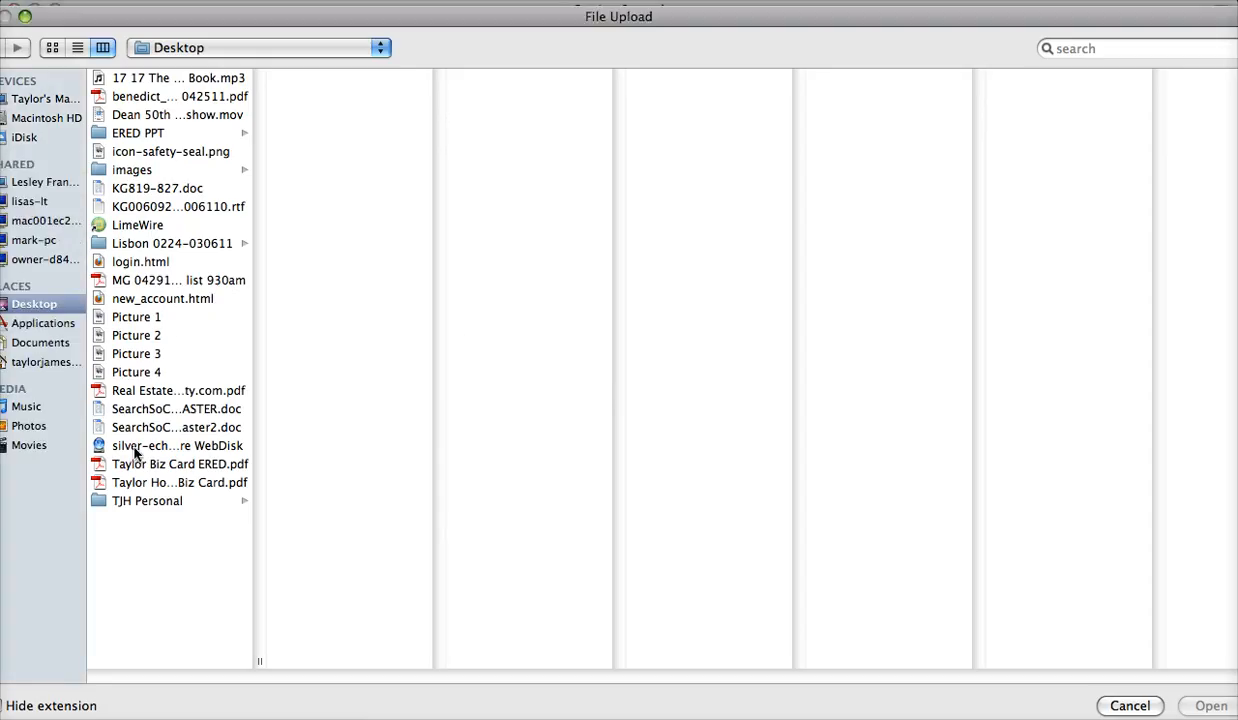
pyautogui.click(148, 500)
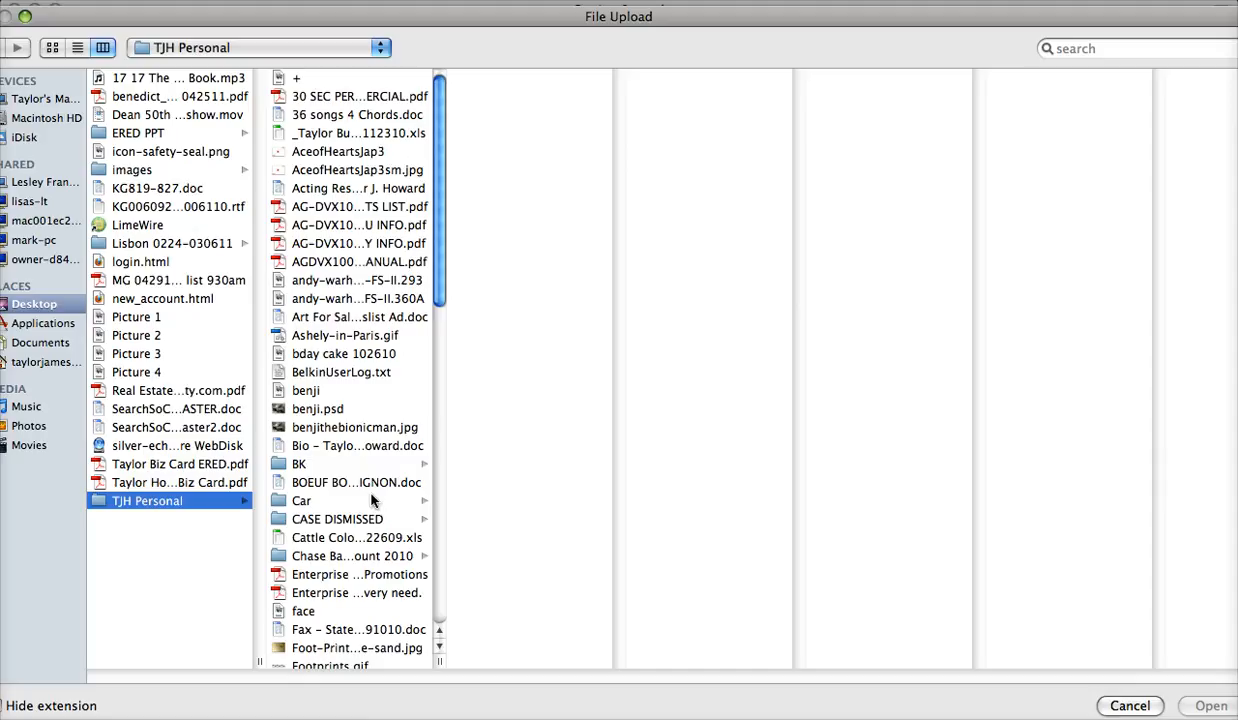
pyautogui.scroll(-3)
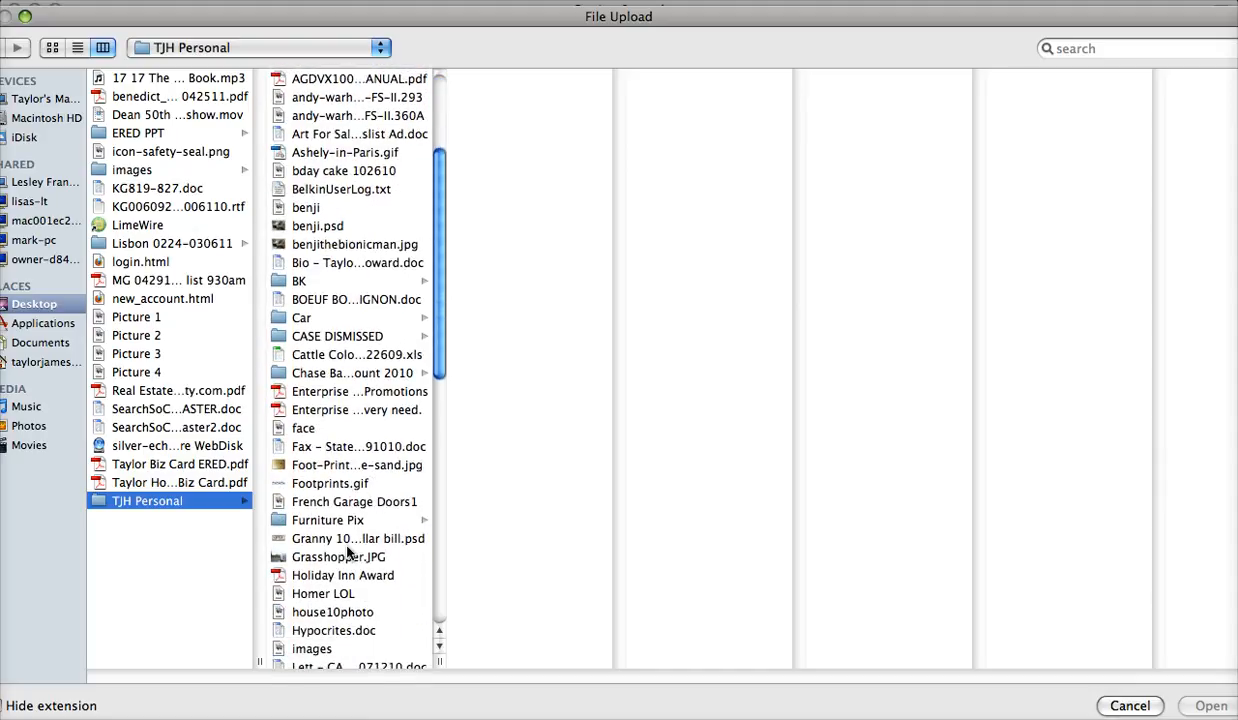
pyautogui.click(336, 556)
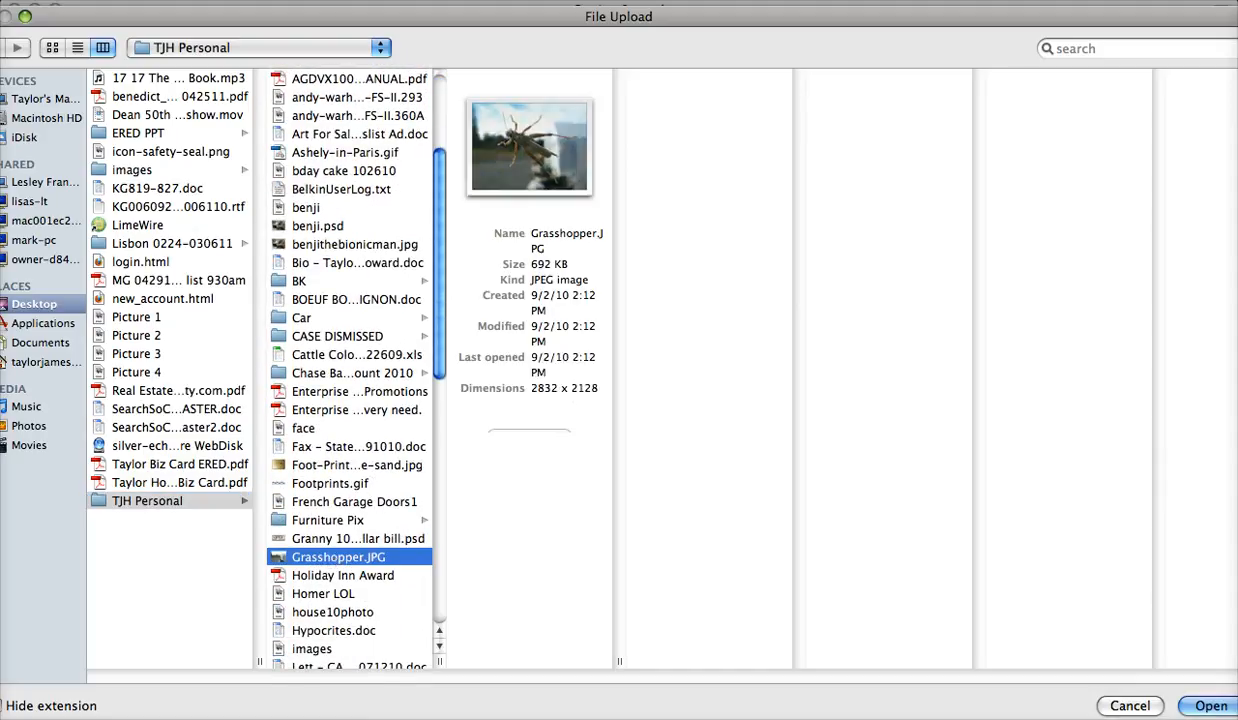
pyautogui.click(1212, 704)
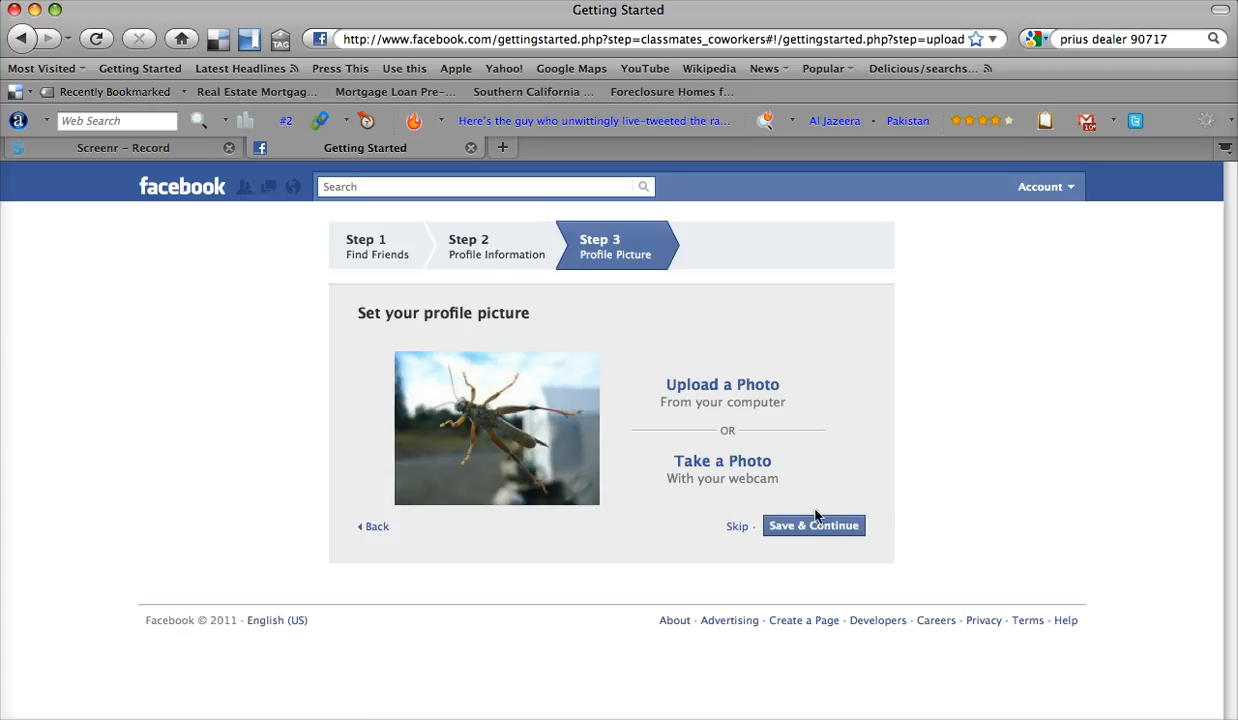
pyautogui.click(812, 524)
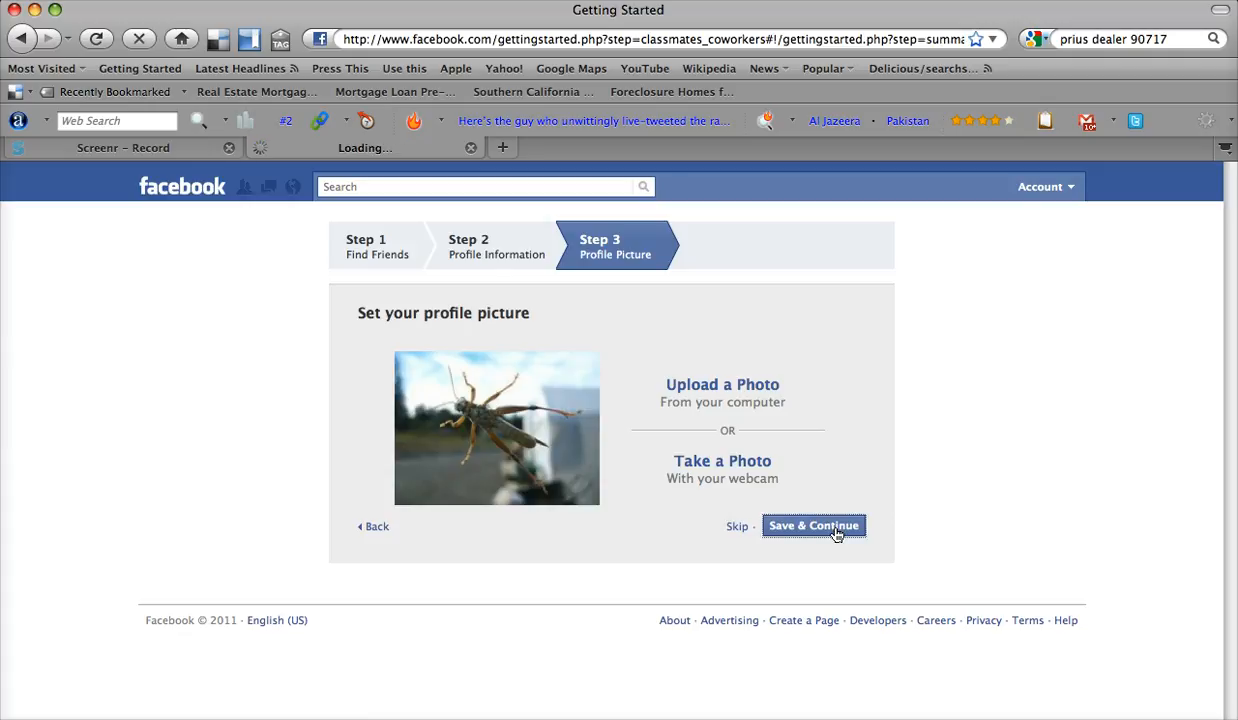
pyautogui.click(812, 524)
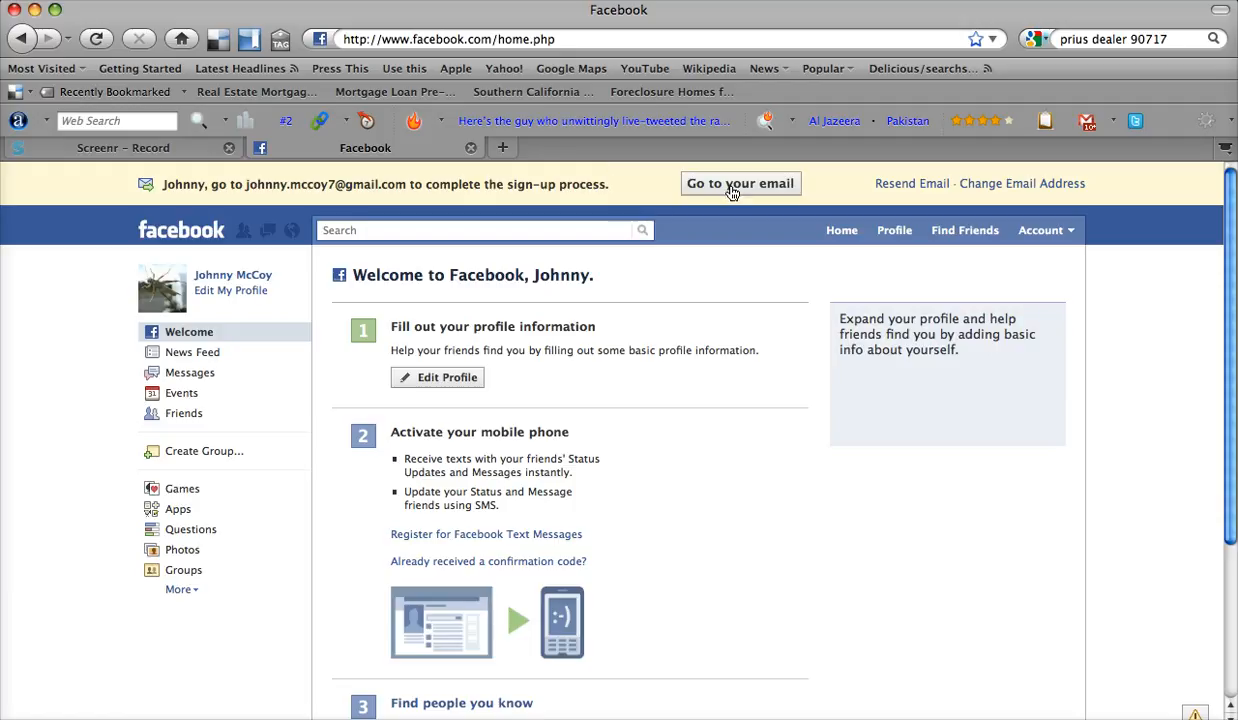
pyautogui.moveTo(1010, 196)
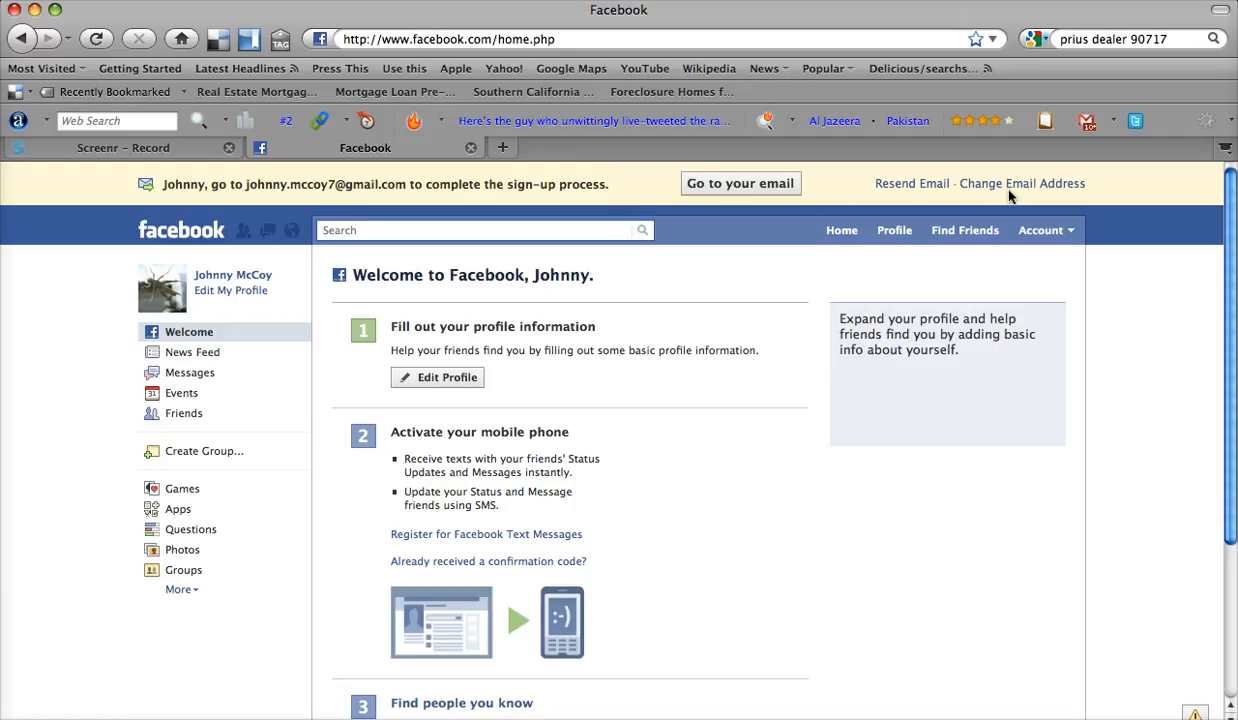
pyautogui.moveTo(788, 184)
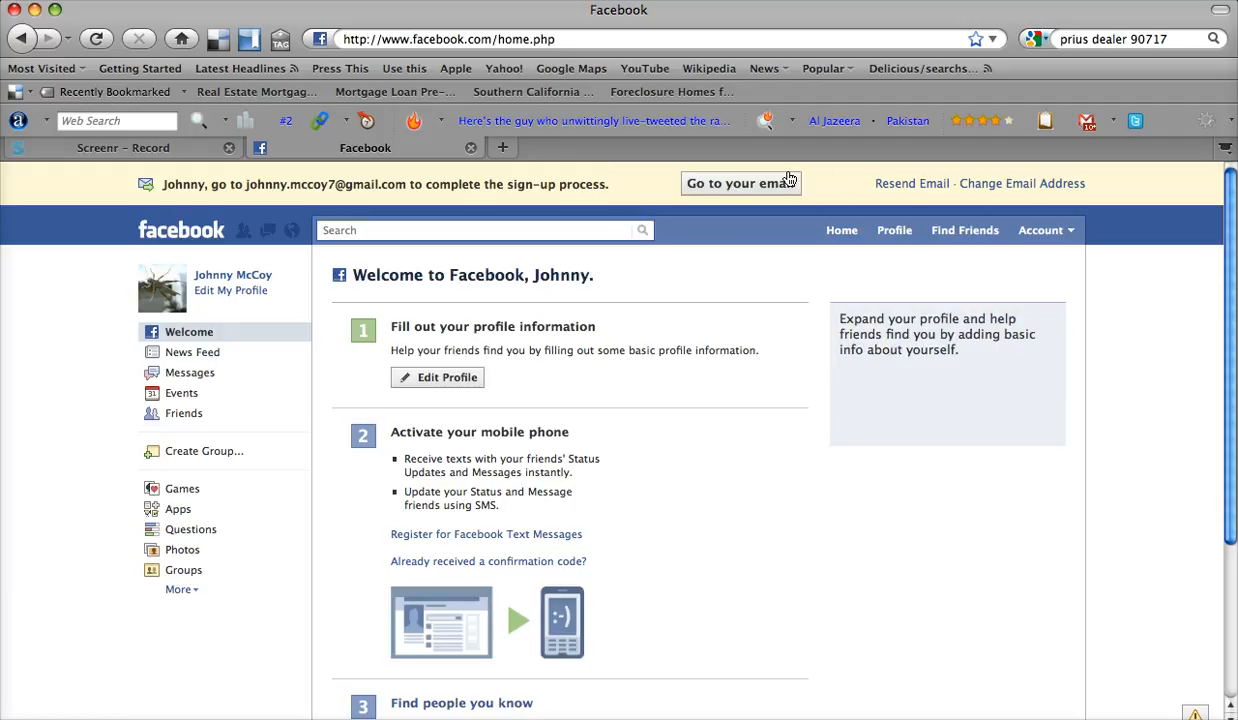
pyautogui.moveTo(1000, 184)
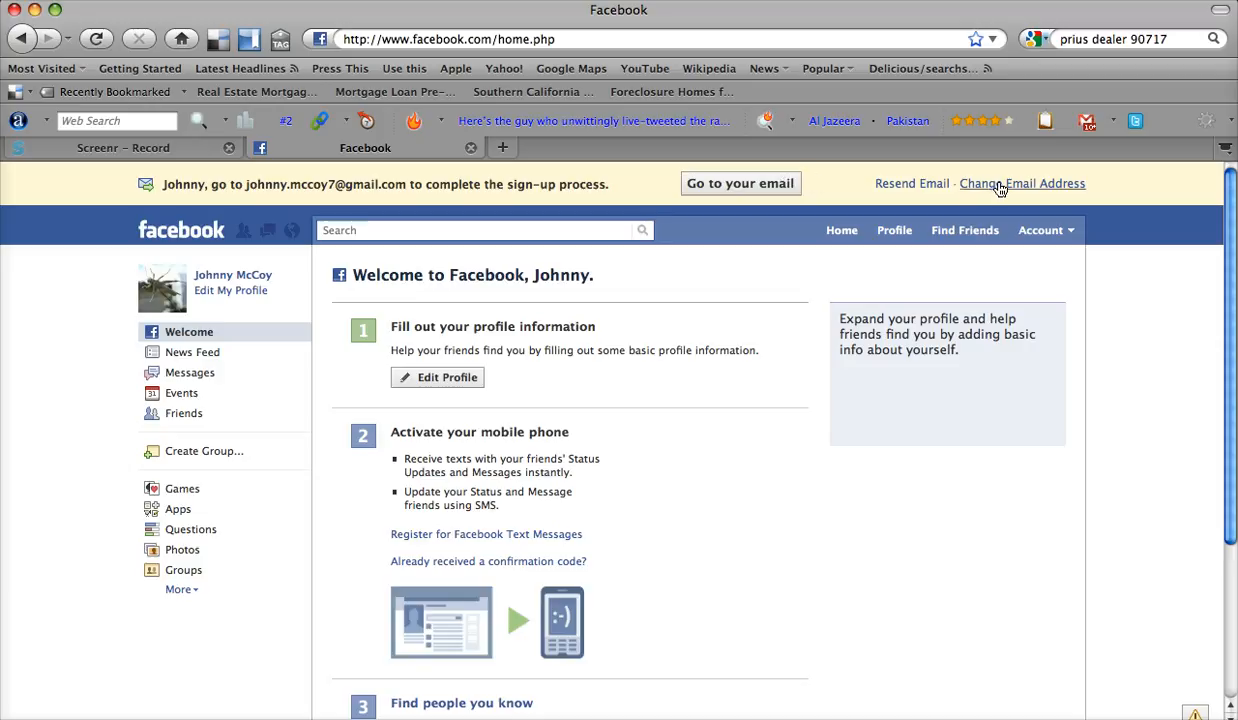
pyautogui.moveTo(304, 278)
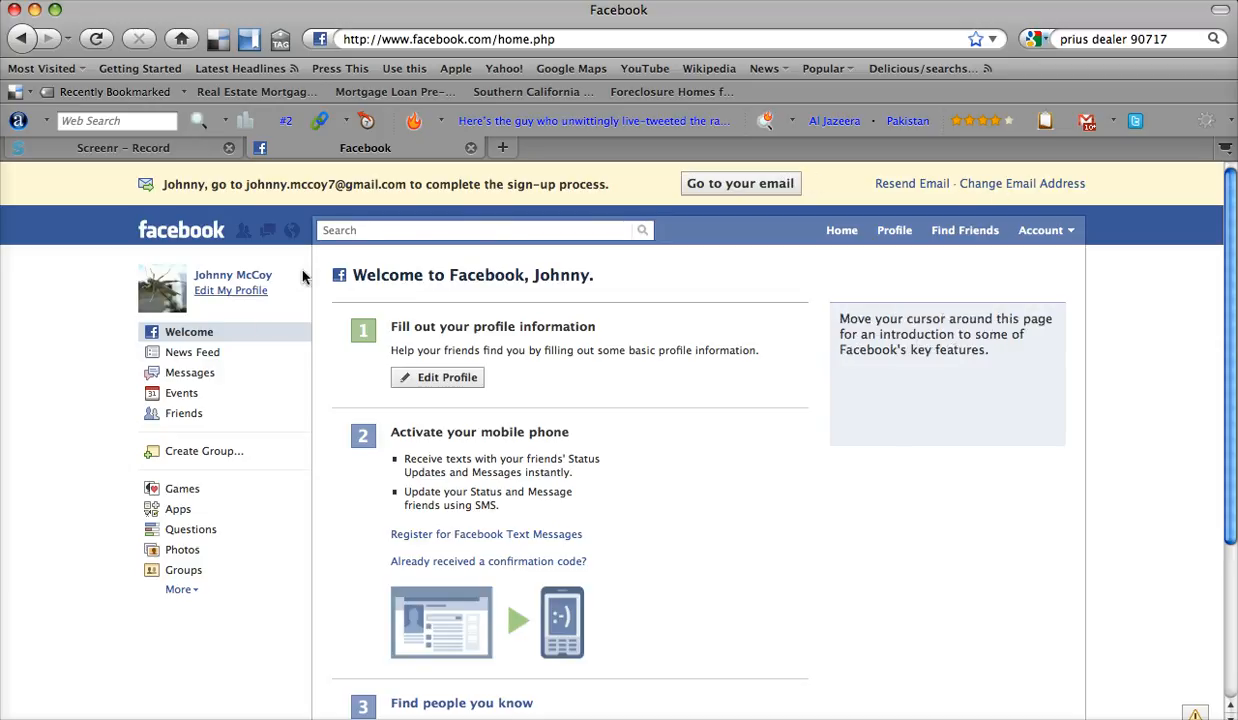
pyautogui.moveTo(576, 400)
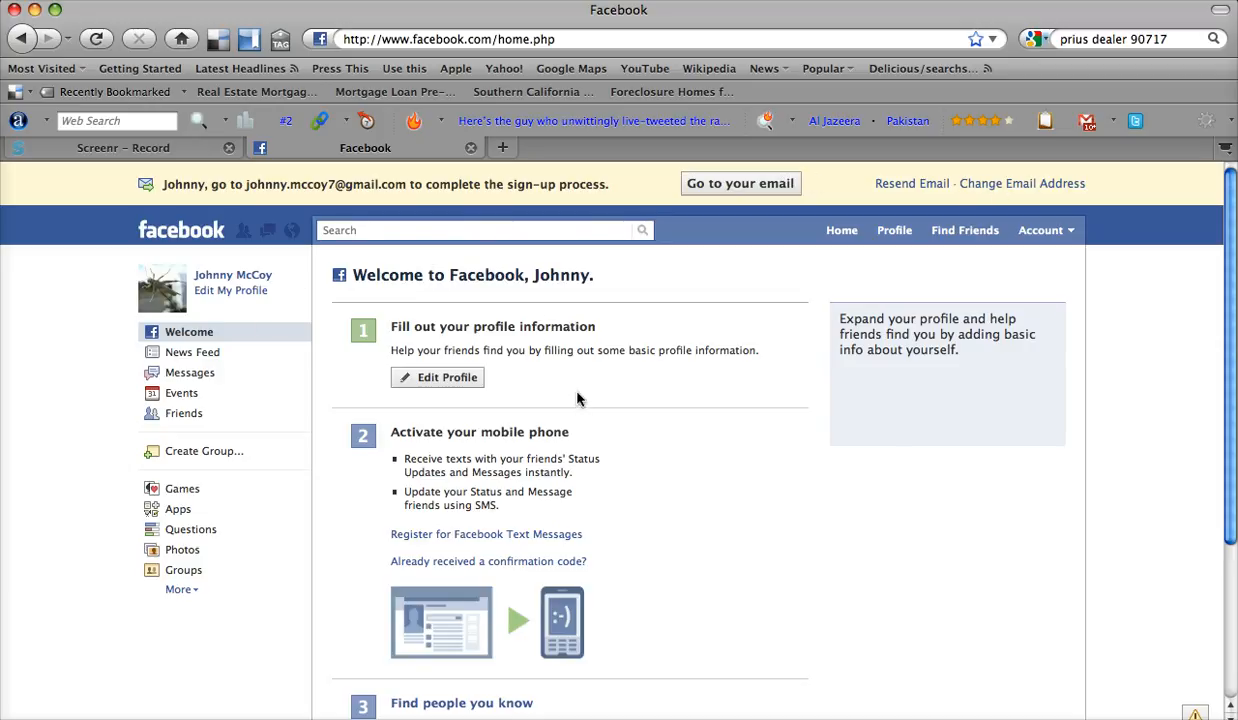
# In Edit Profile, set current city Redondo Beach and hometown Los Angeles, California.
pyautogui.click(436, 376)
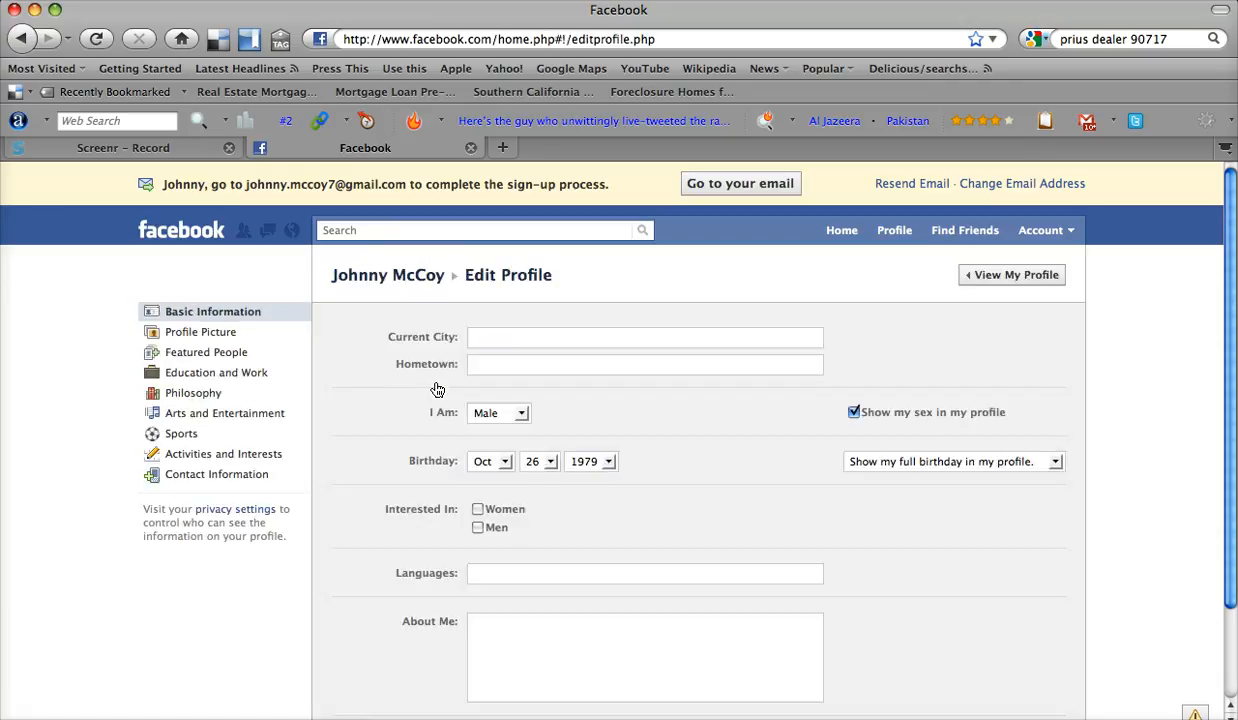
pyautogui.click(646, 336)
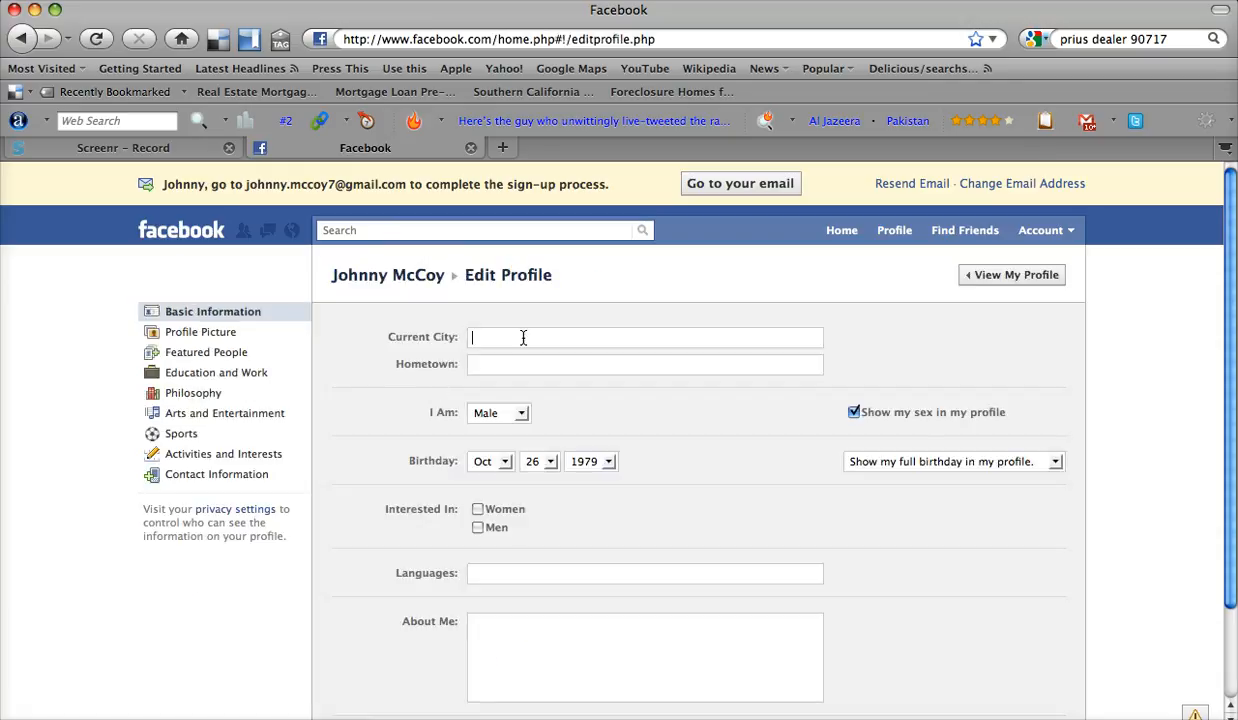
pyautogui.write('Redondo Beach, California')
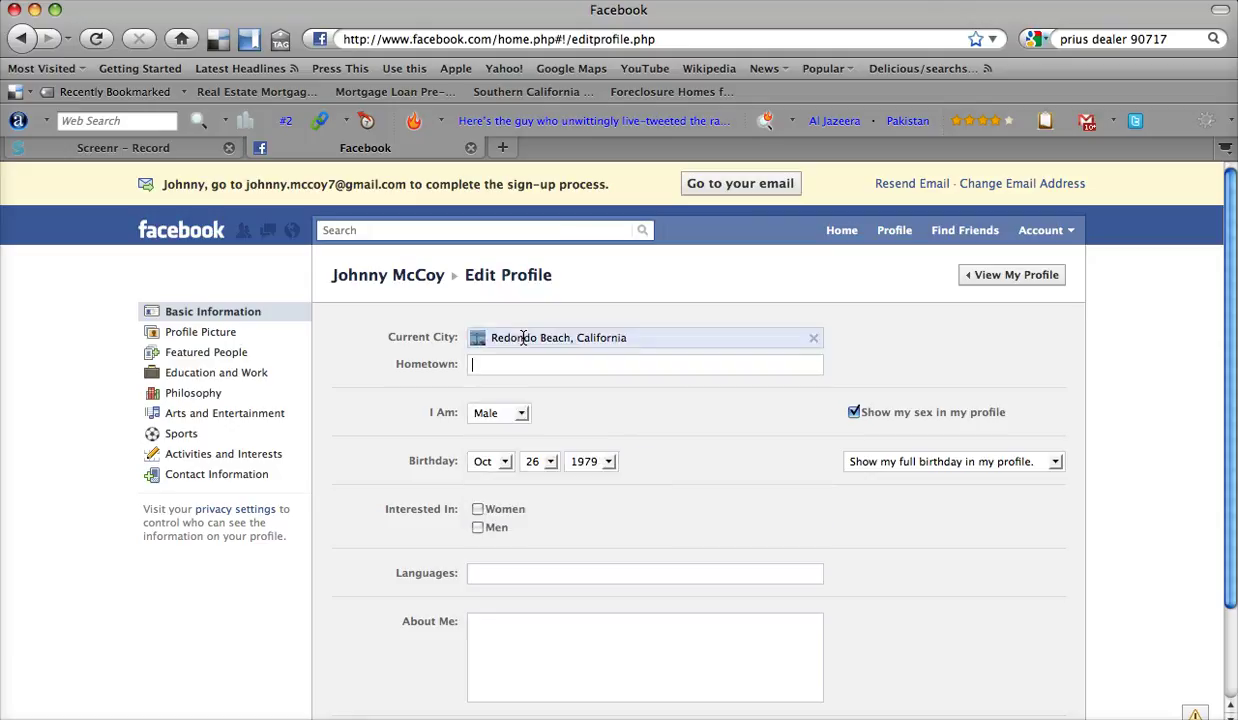
pyautogui.write('Los')
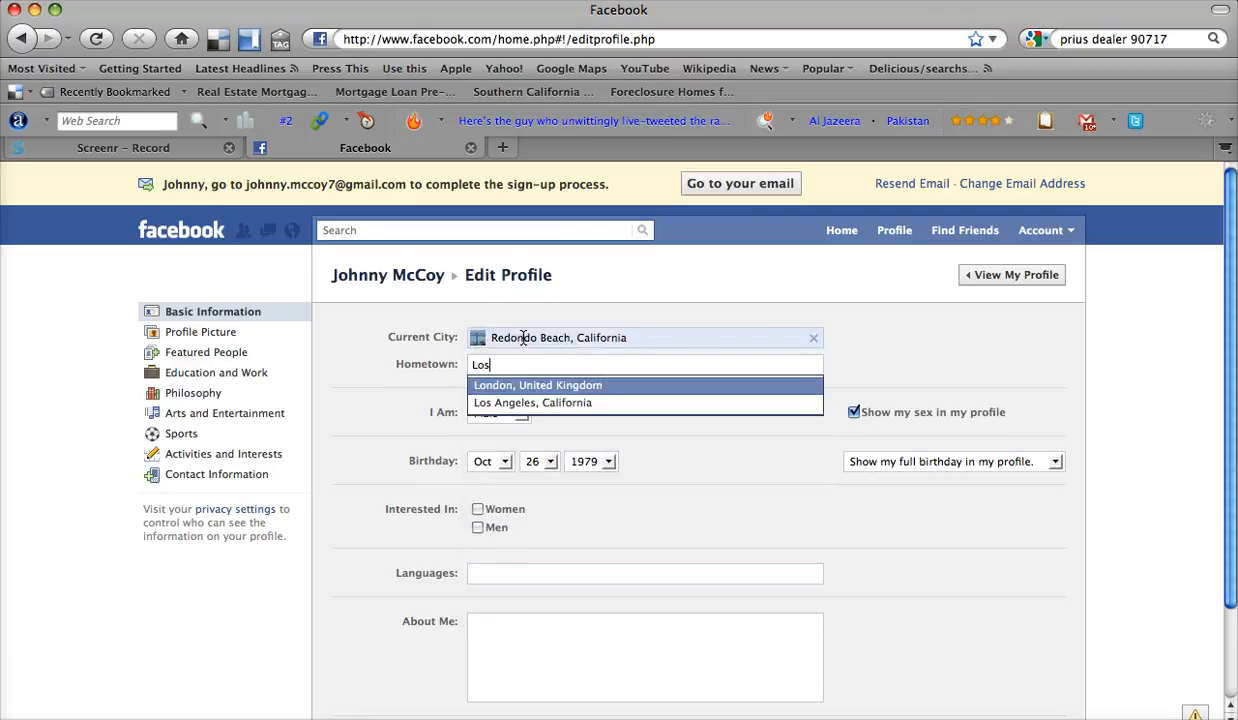
pyautogui.click(532, 402)
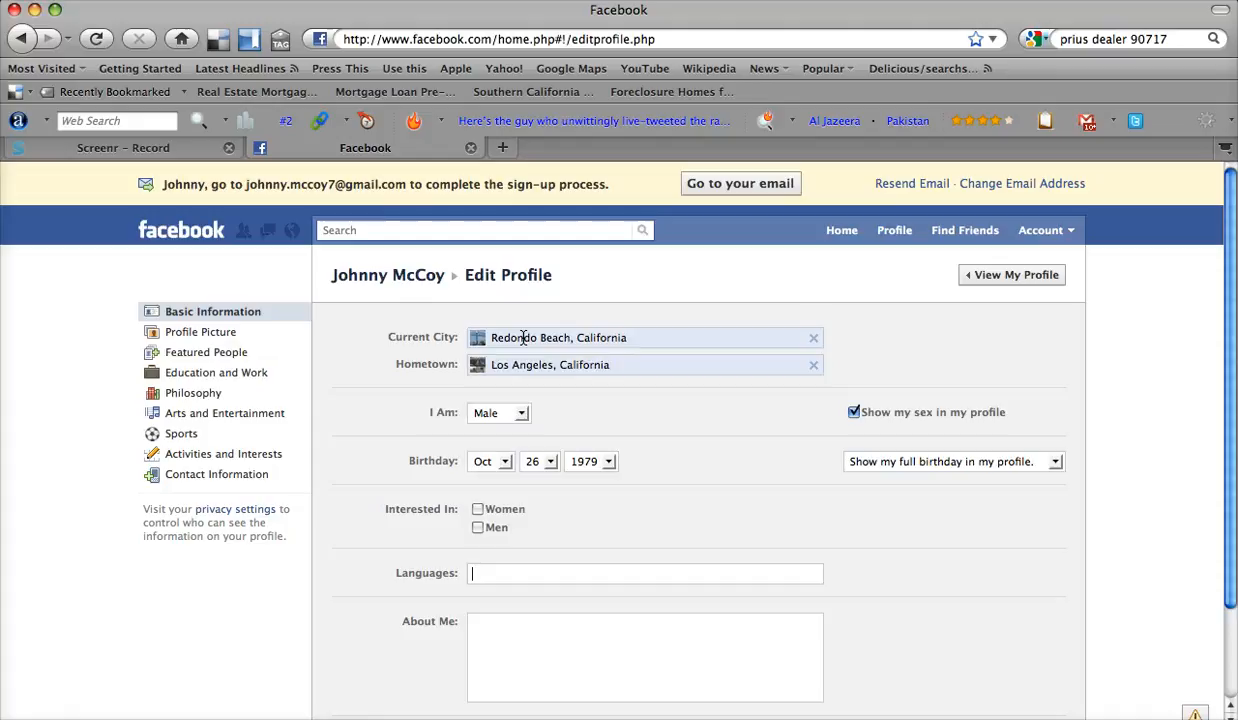
# Mark interested in Women and set languages to english/ spanish.
pyautogui.click(478, 510)
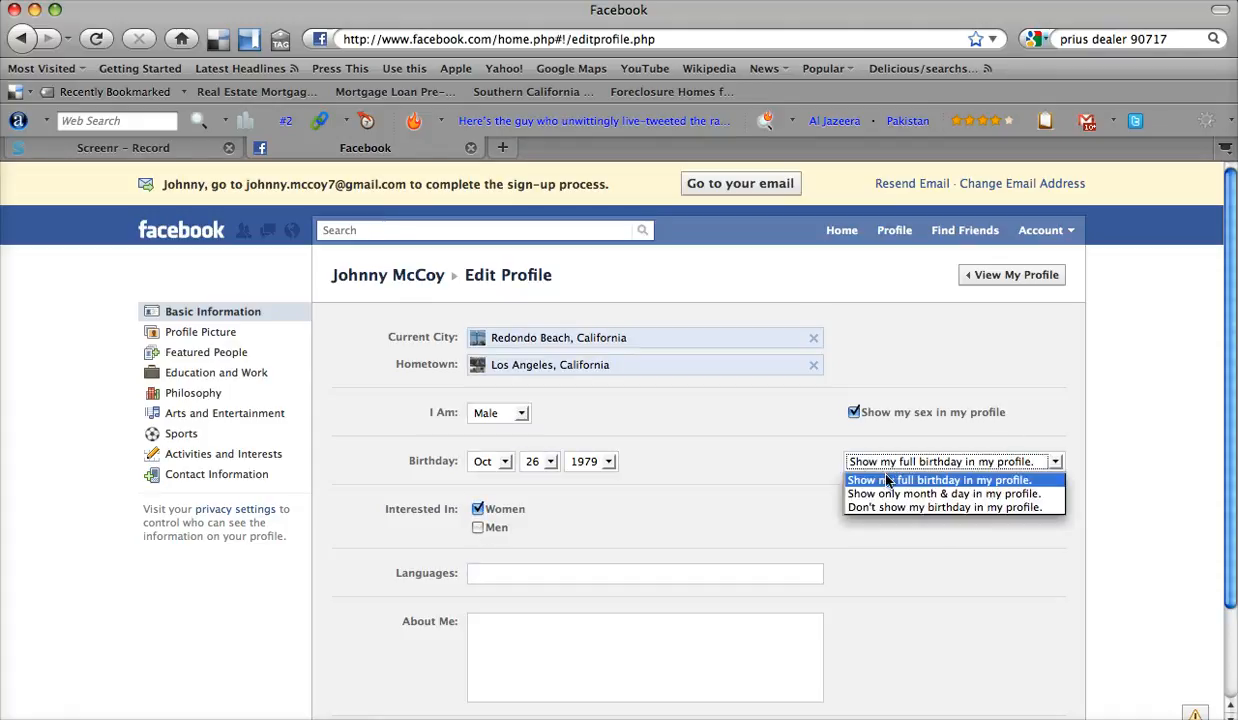
pyautogui.click(940, 480)
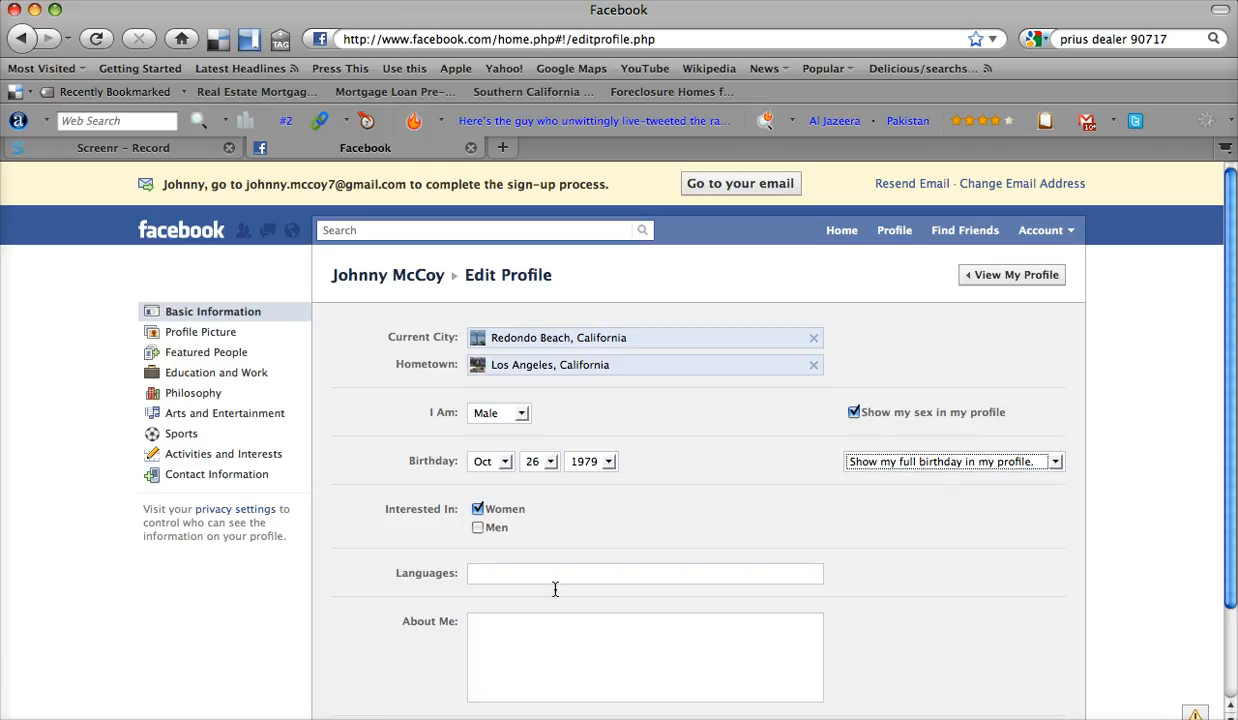
pyautogui.write('Englis')
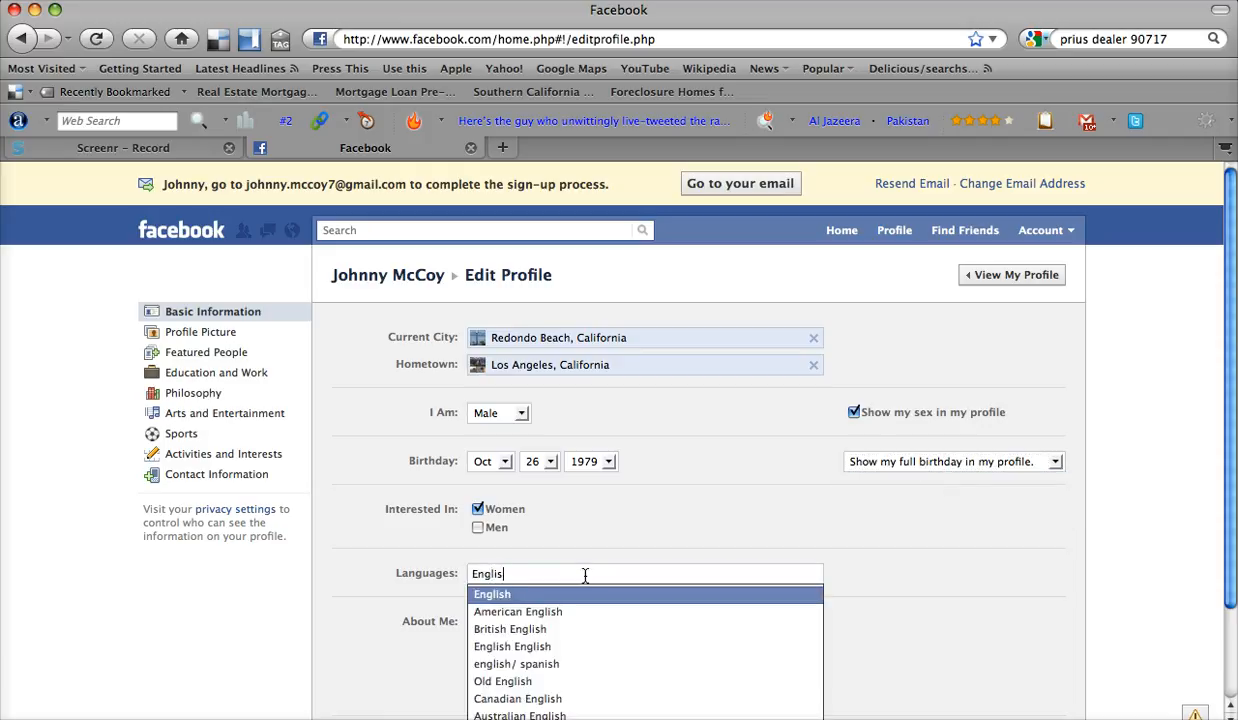
pyautogui.write('h/ spanish')
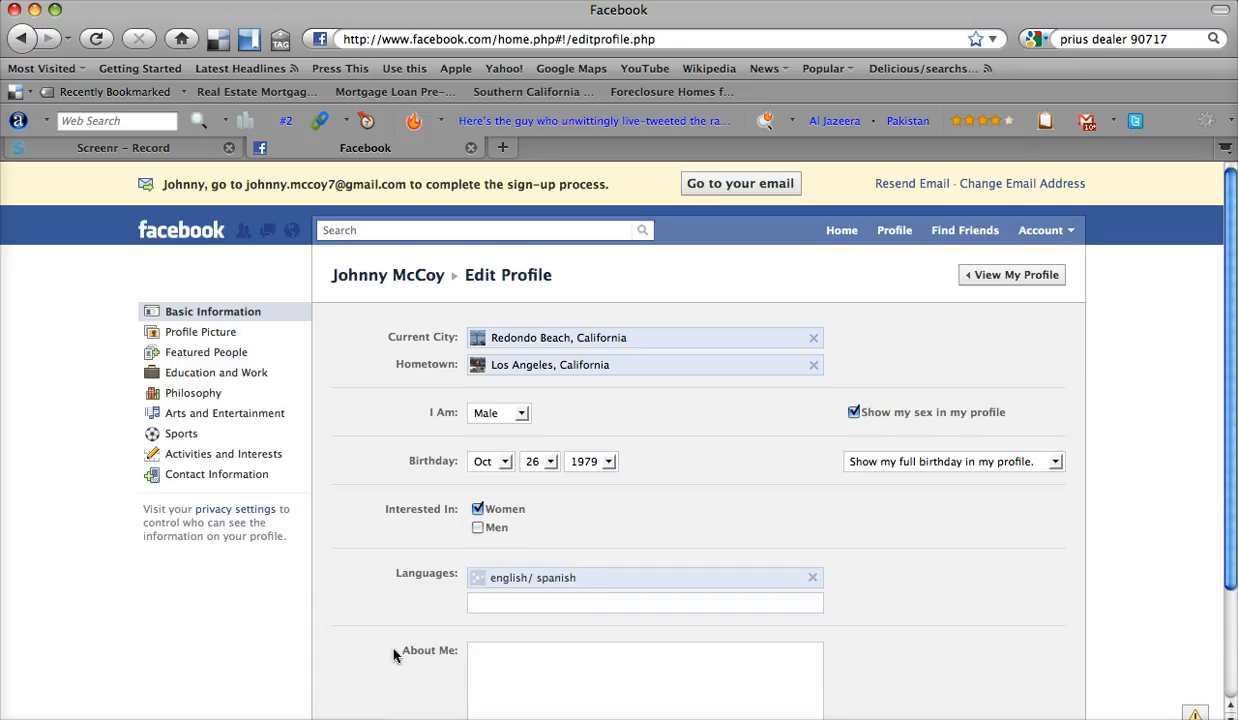
# Add "I'm a realtor." as the About Me text and save the basic information.
pyautogui.scroll(-3)
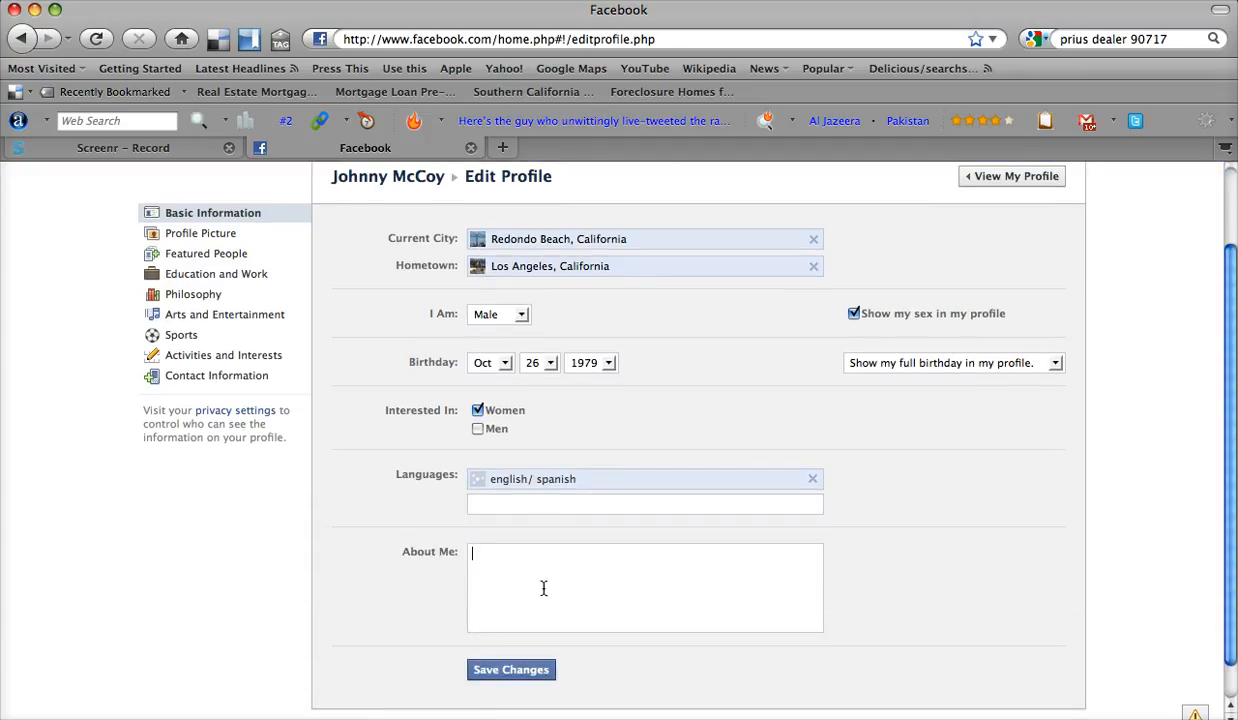
pyautogui.write("I'm a")
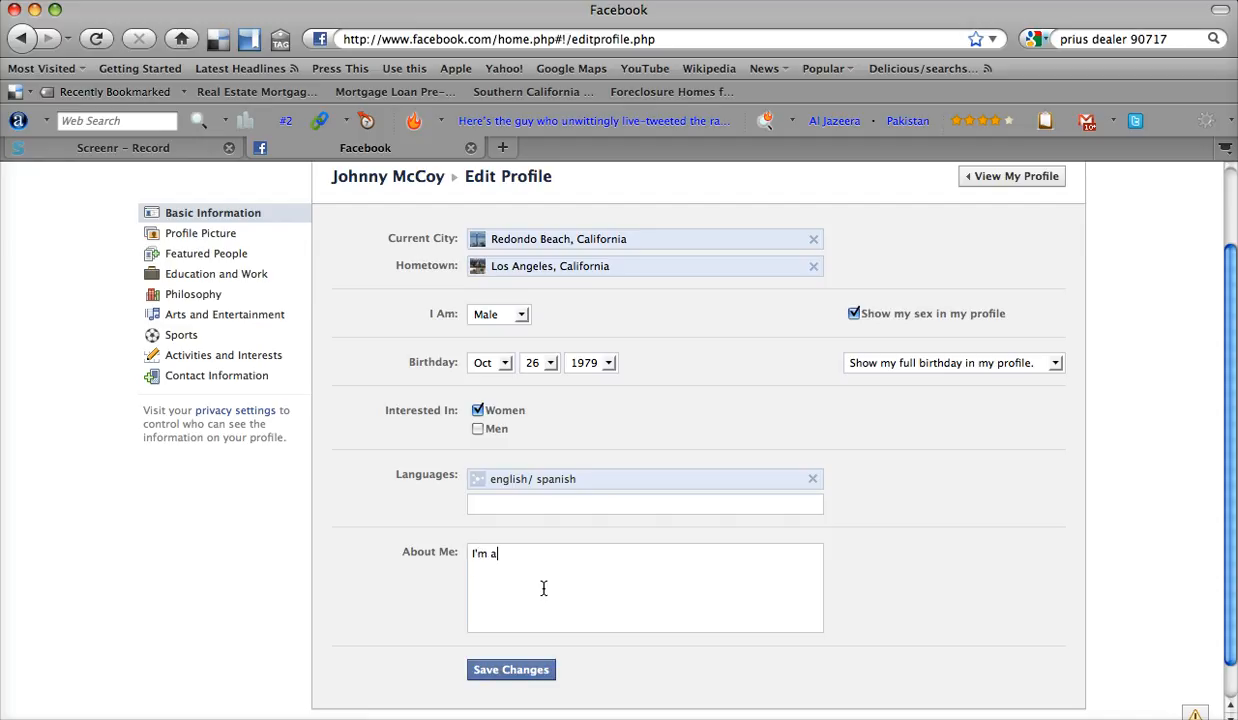
pyautogui.write('realtor.')
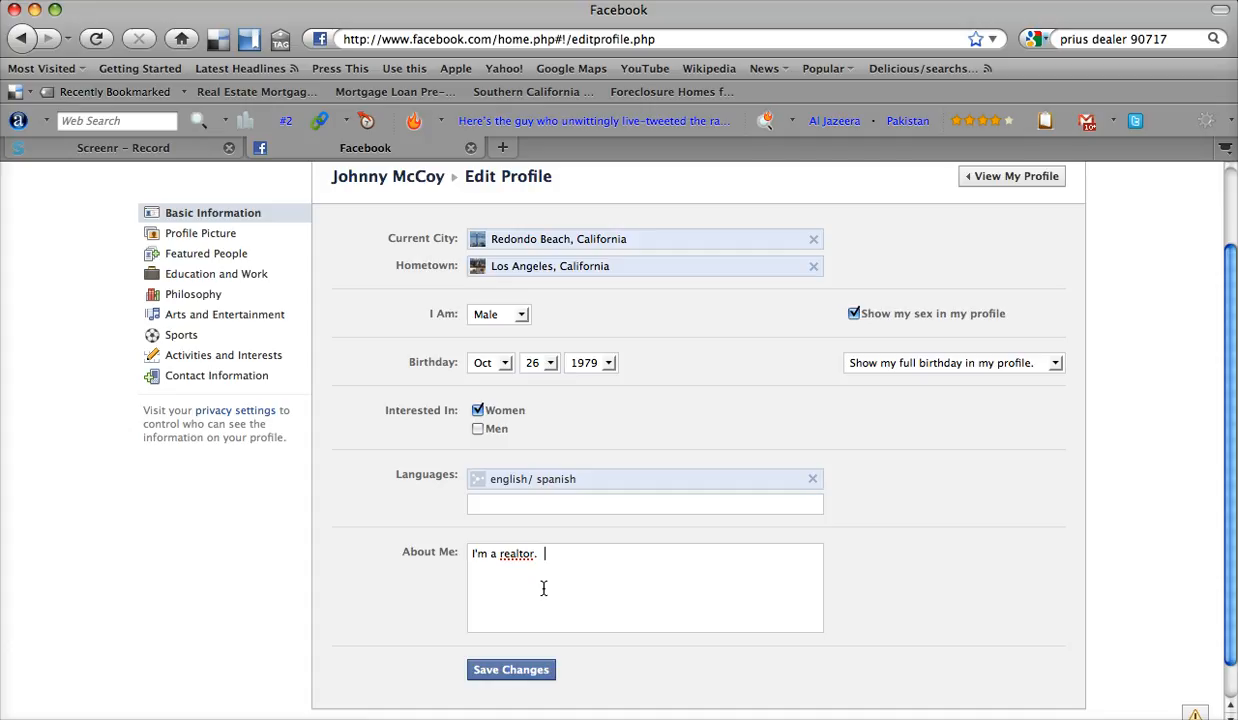
pyautogui.scroll(-3)
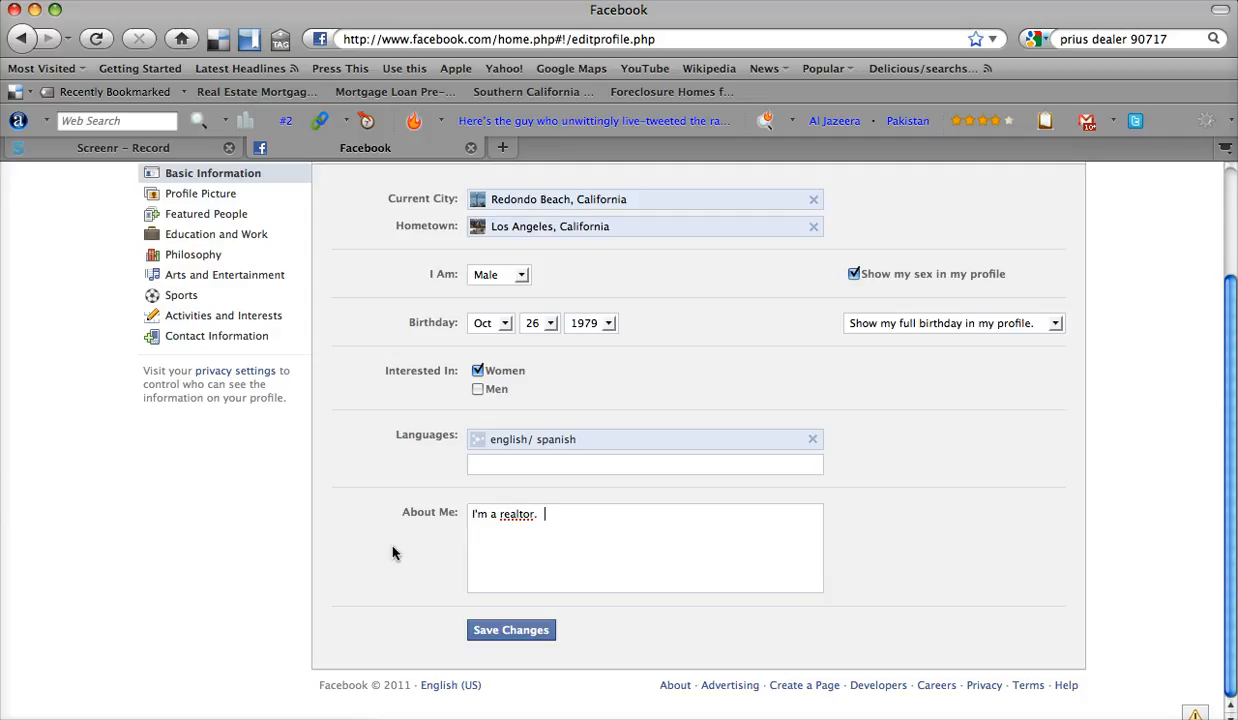
pyautogui.click(512, 630)
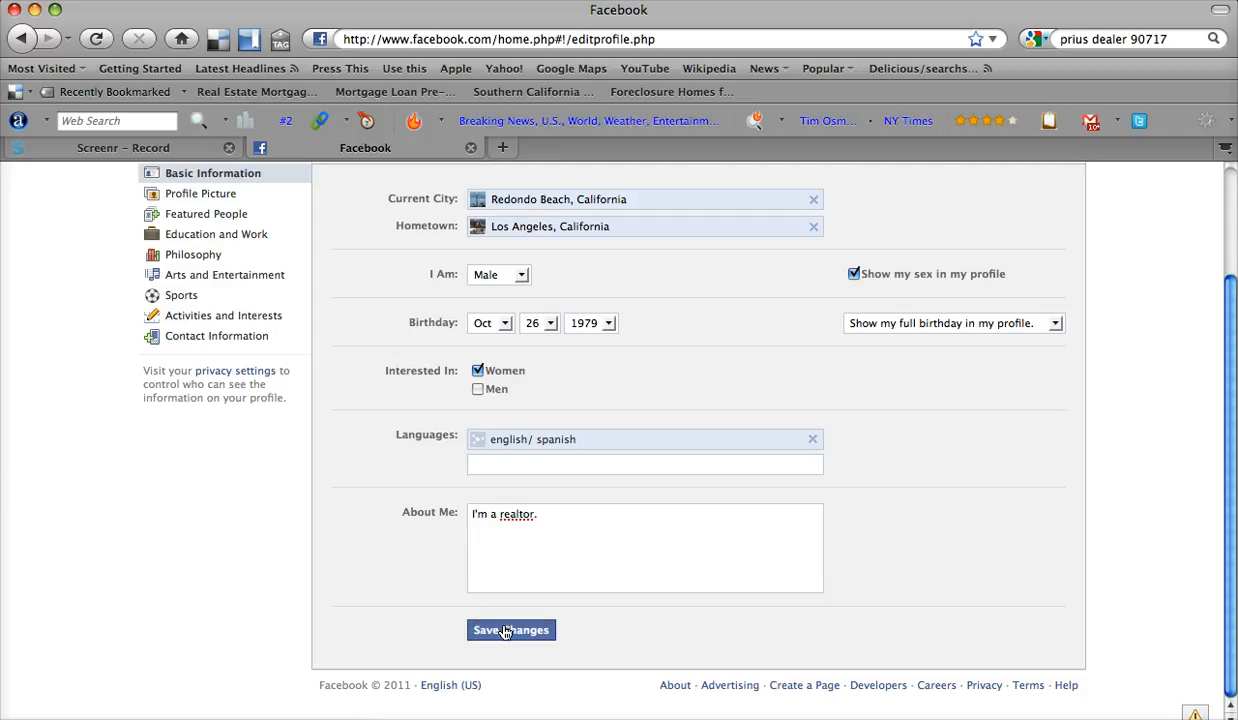
pyautogui.click(512, 630)
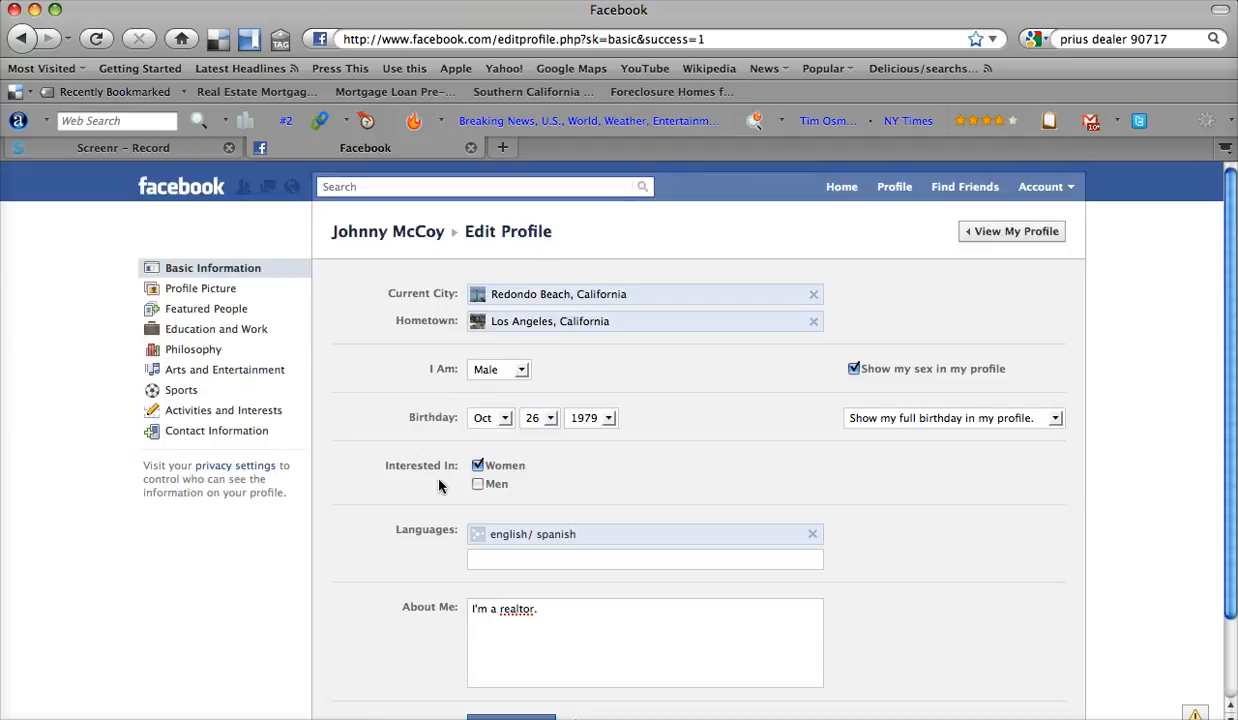
# Browse the Profile Picture, Featured People and Education and Work sections, ending on Arts and Entertainment.
pyautogui.click(200, 288)
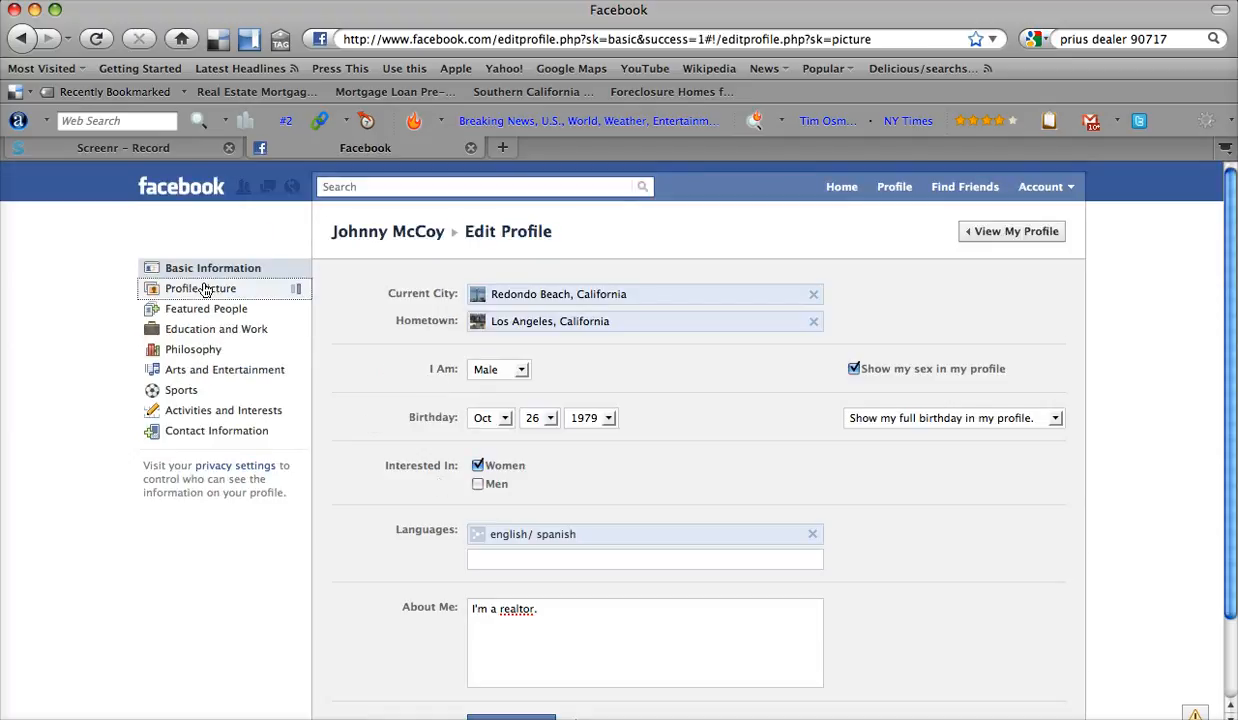
pyautogui.click(202, 288)
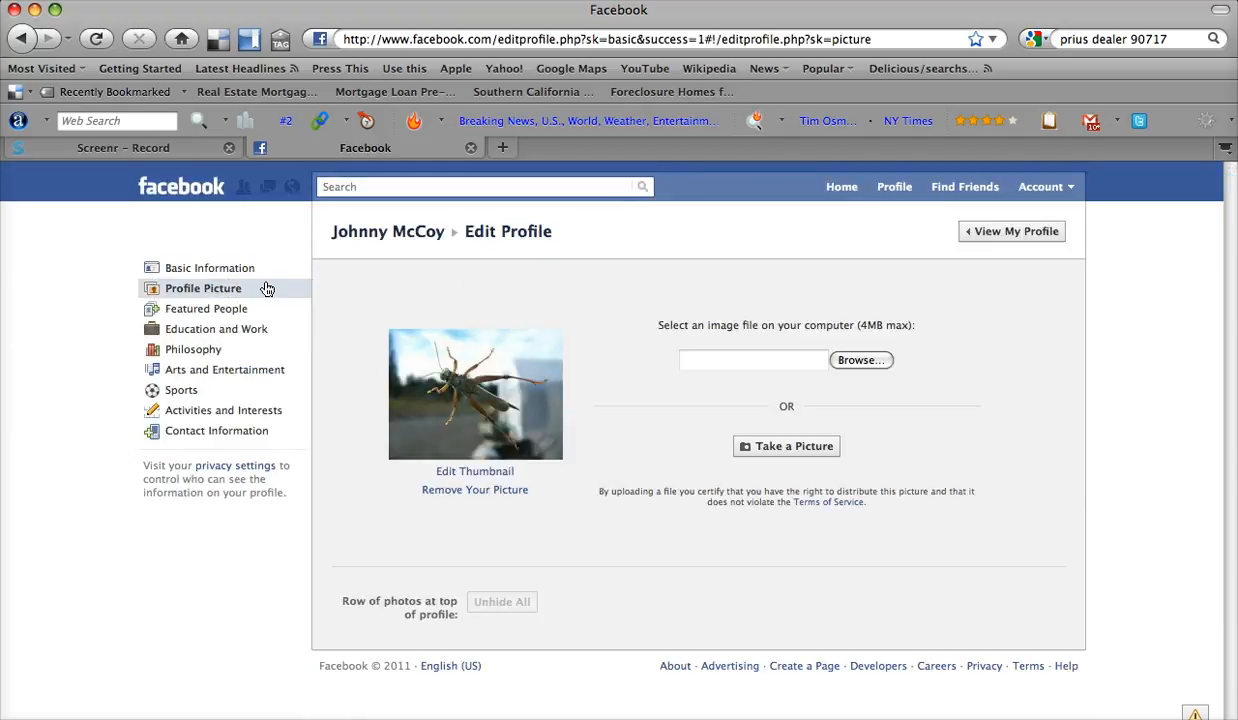
pyautogui.click(208, 308)
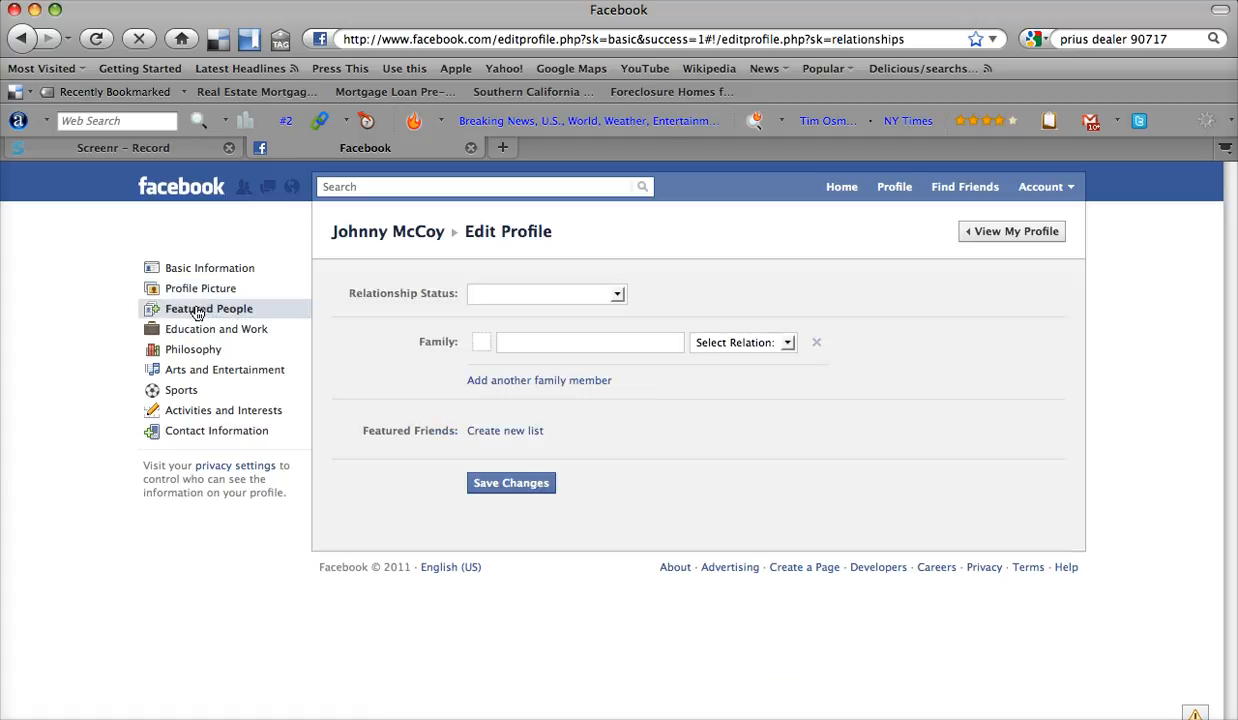
pyautogui.moveTo(430, 360)
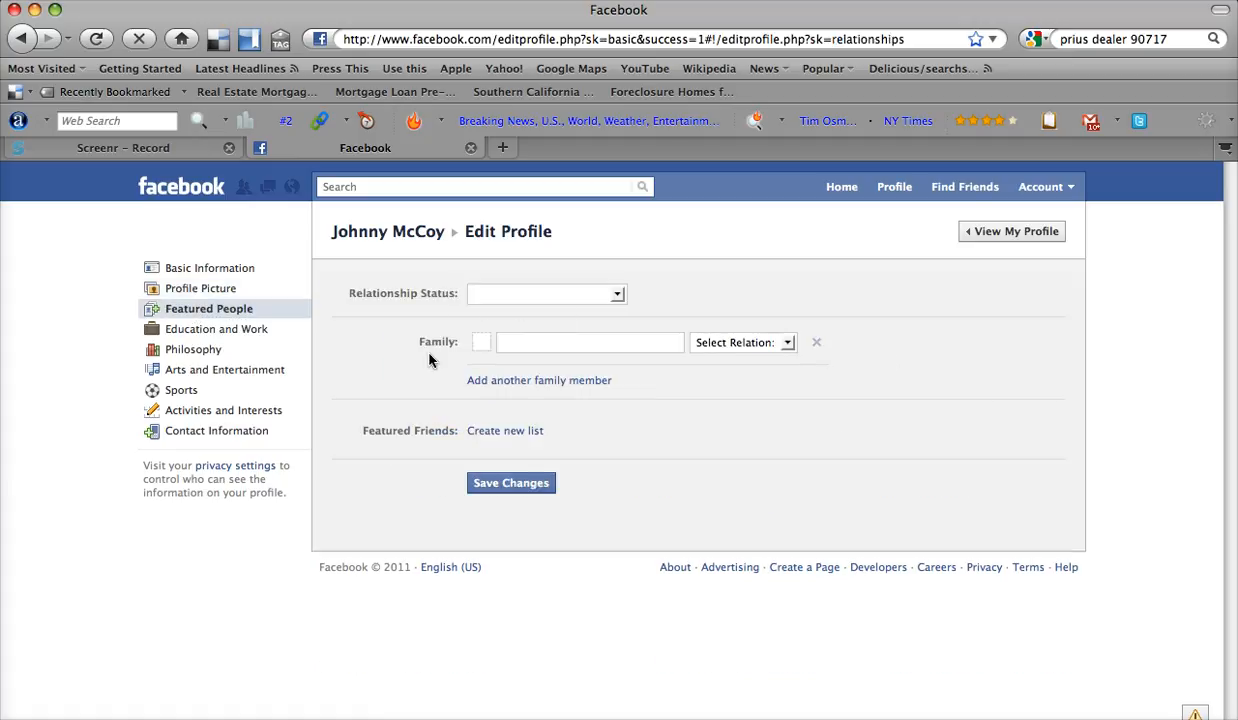
pyautogui.click(216, 328)
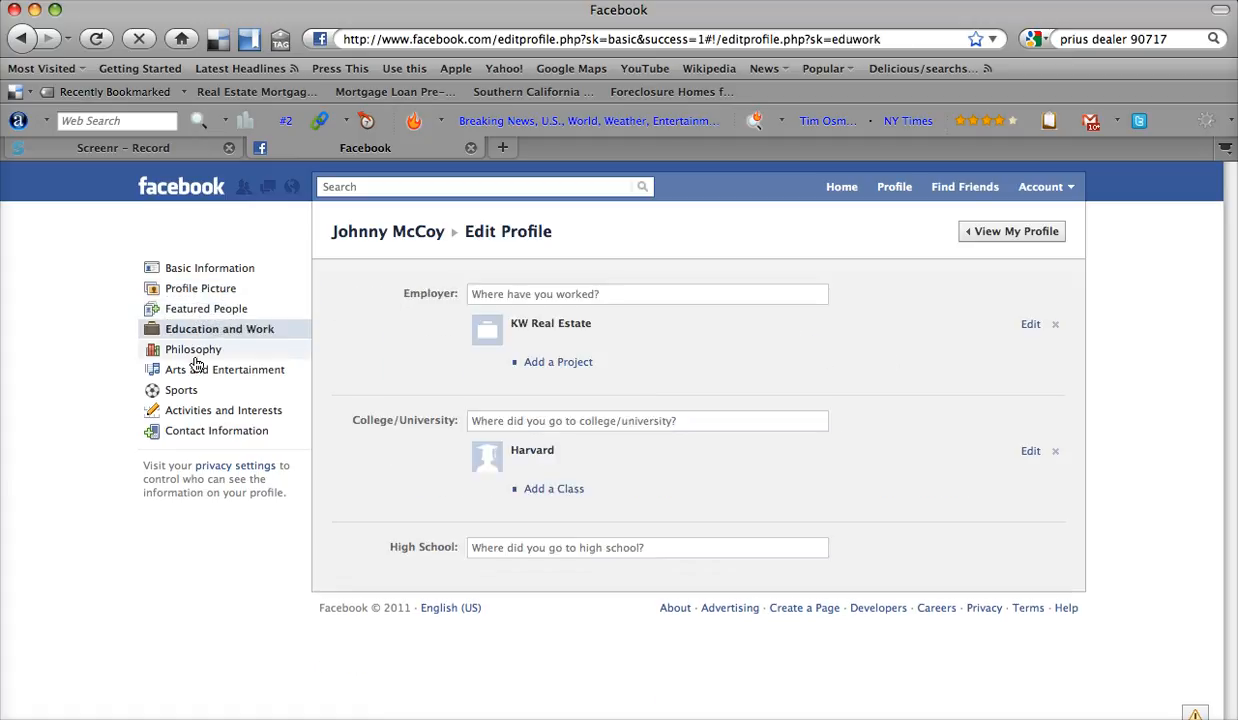
pyautogui.click(228, 368)
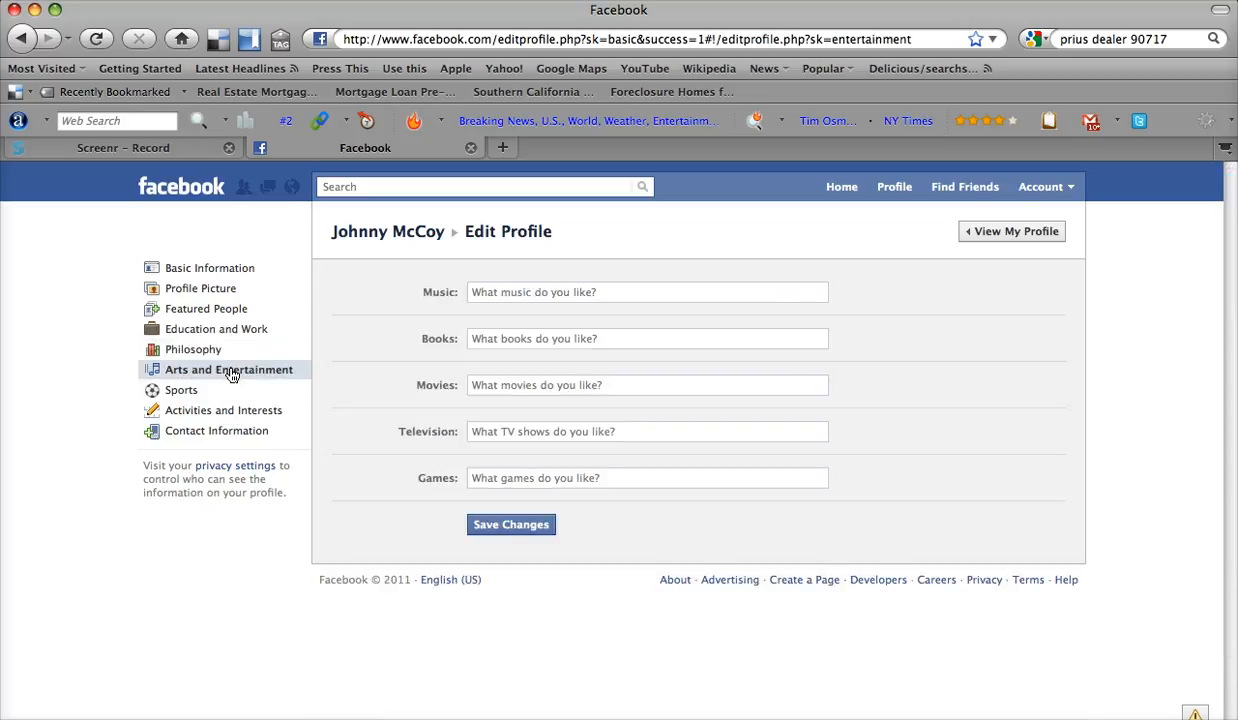
pyautogui.moveTo(1018, 500)
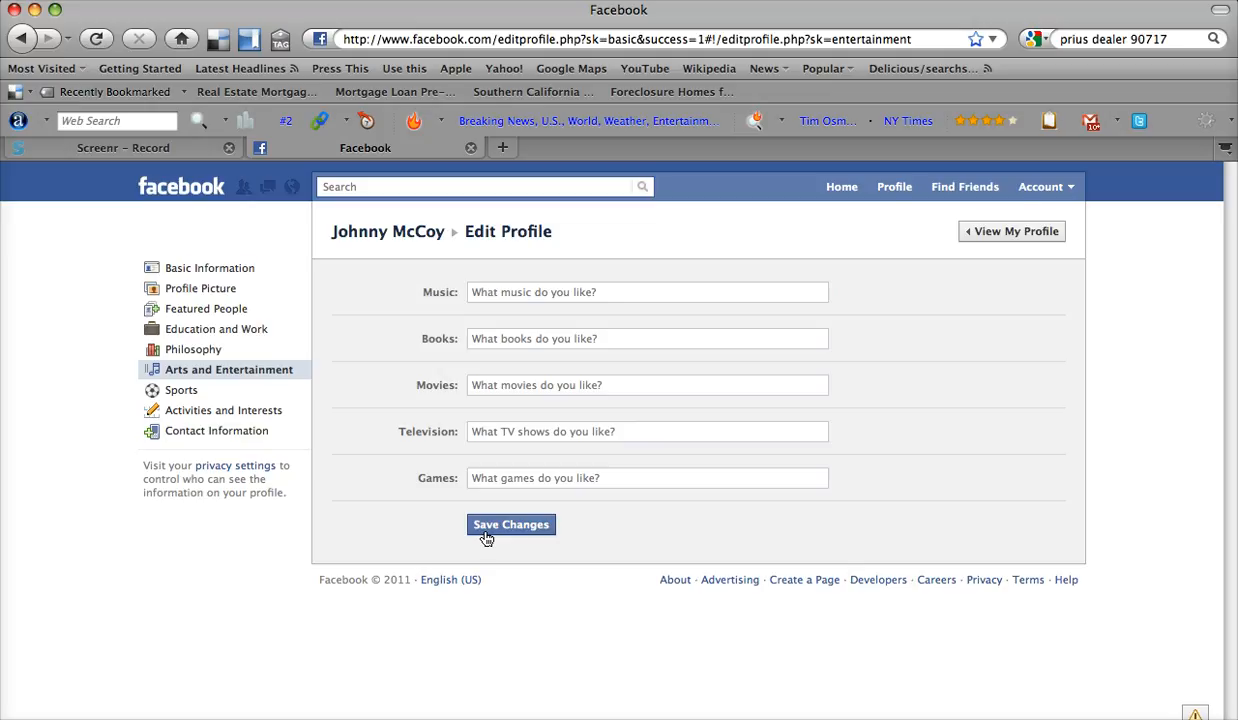
pyautogui.moveTo(696, 416)
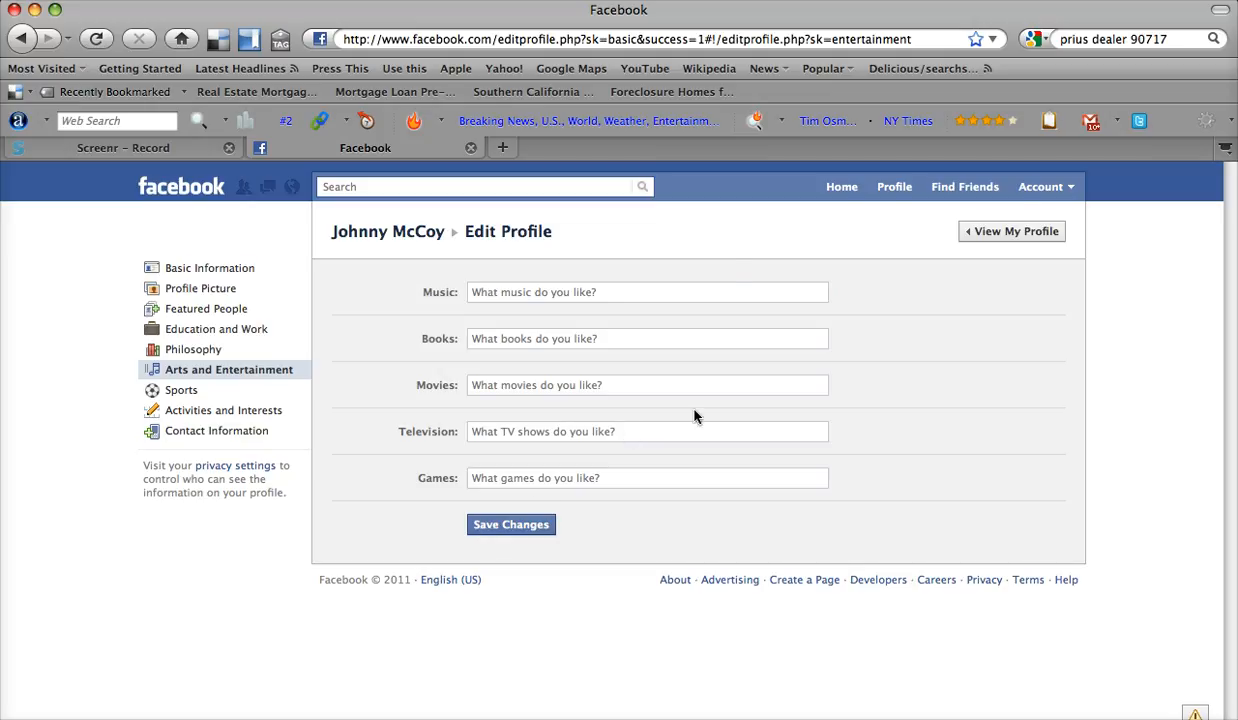
pyautogui.moveTo(406, 656)
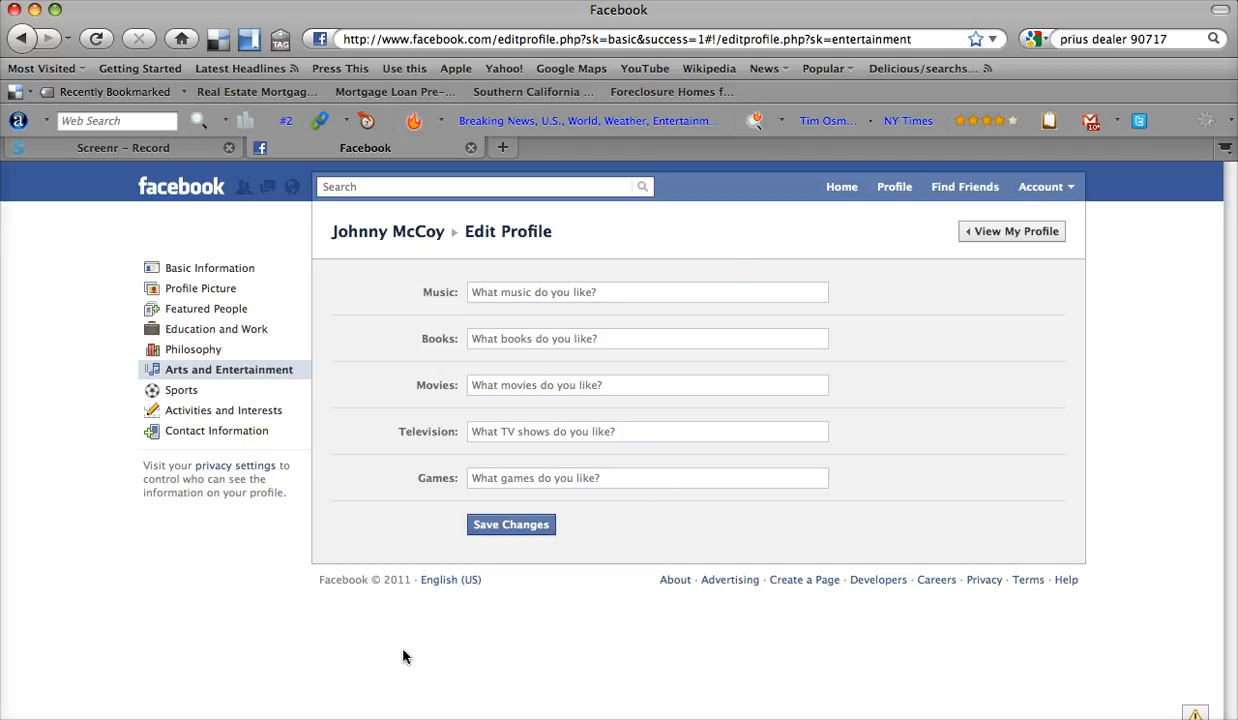